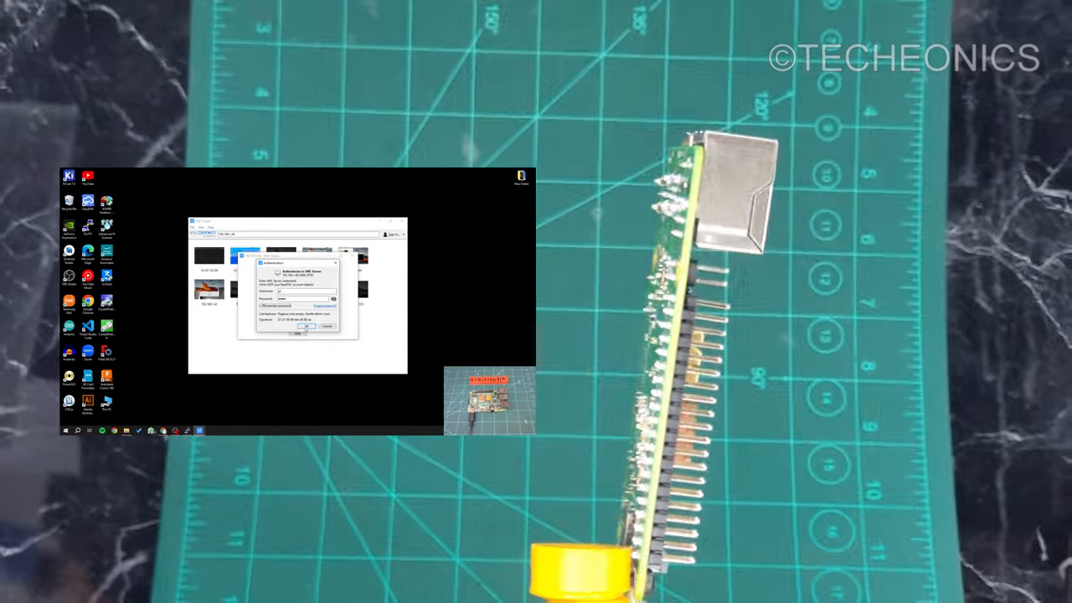
Step: Reach the Install Raspberry Pi OS section and download the Imager installer for Windows
click(306, 325)
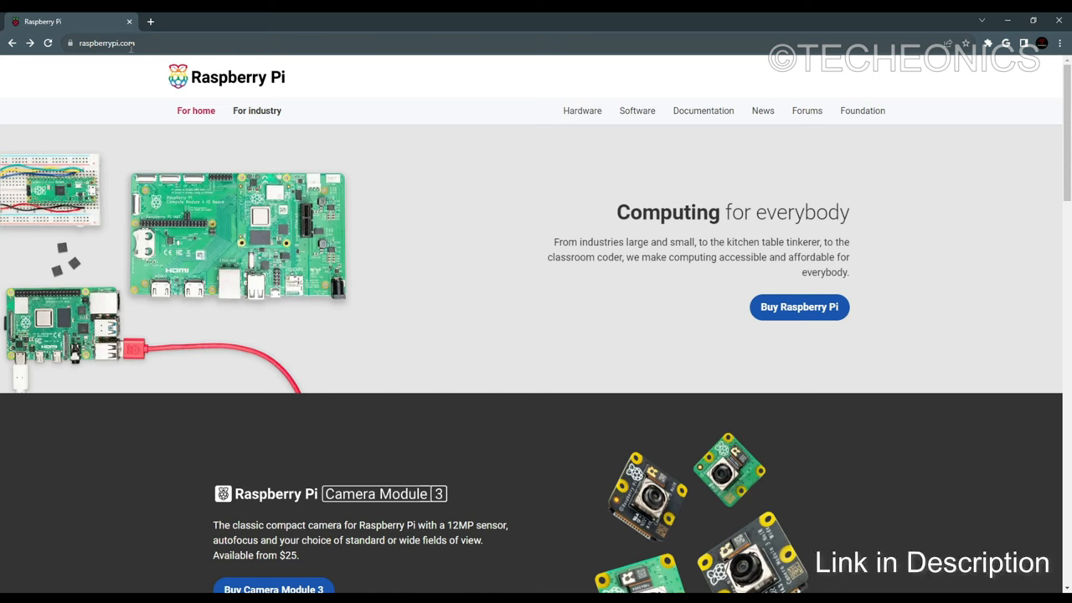
mouse_move(617, 147)
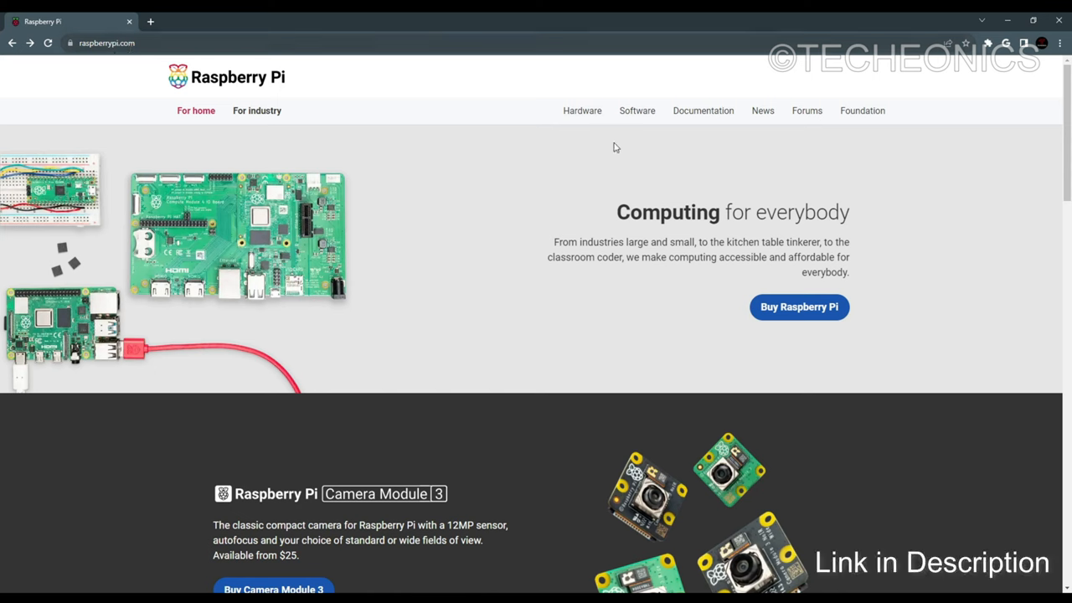
click(637, 110)
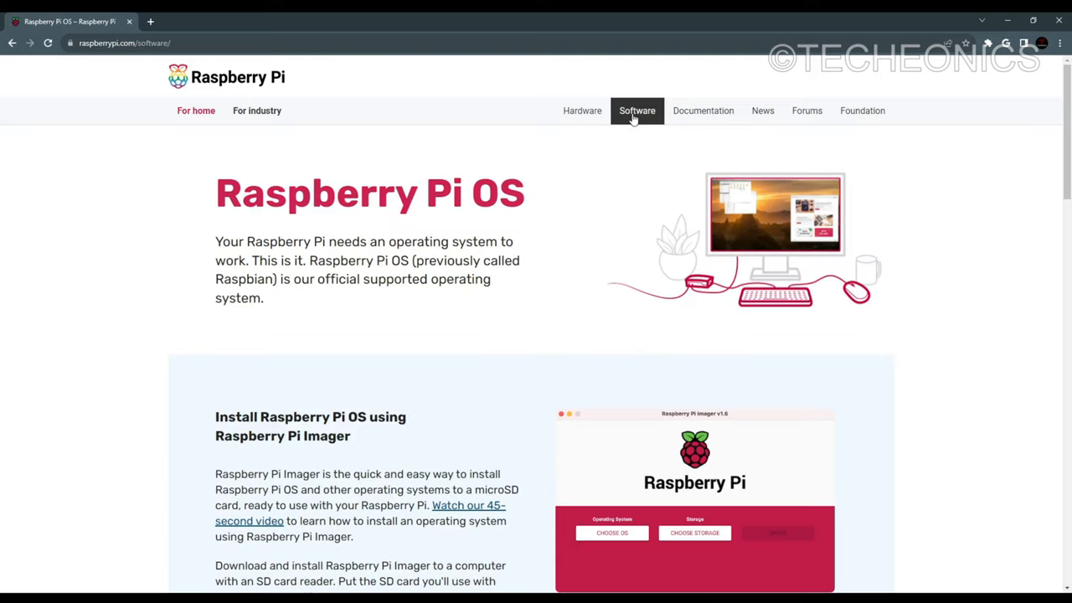
scroll(down, 3)
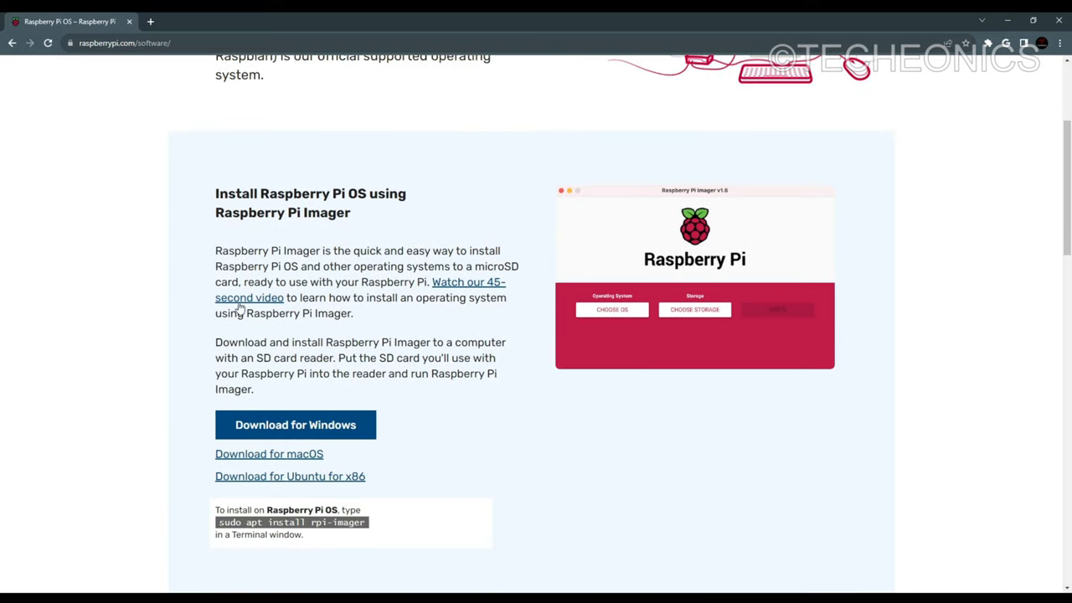
scroll(down, 3)
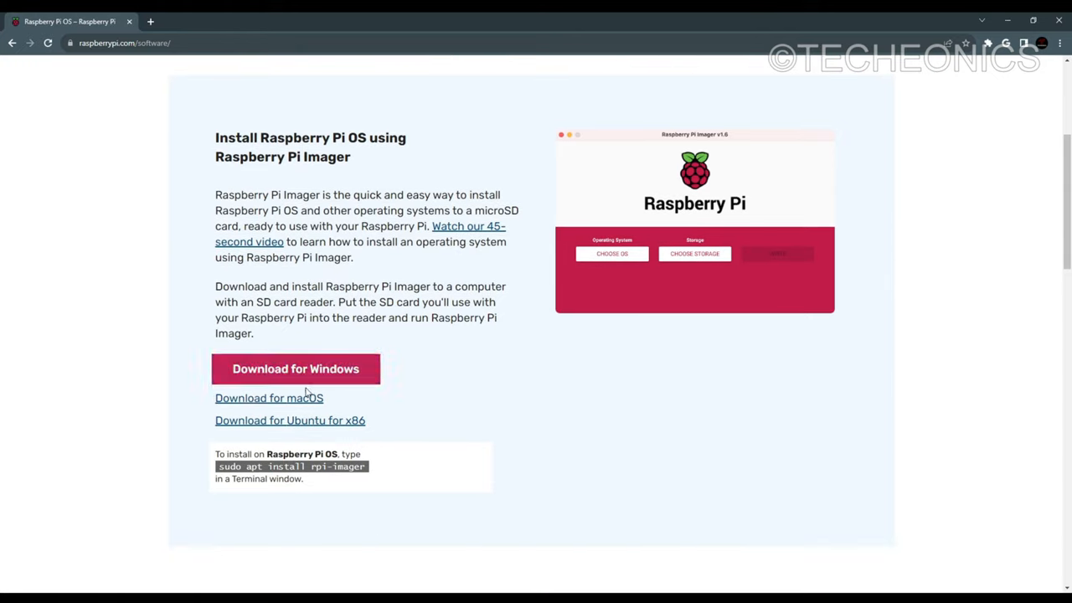
click(295, 369)
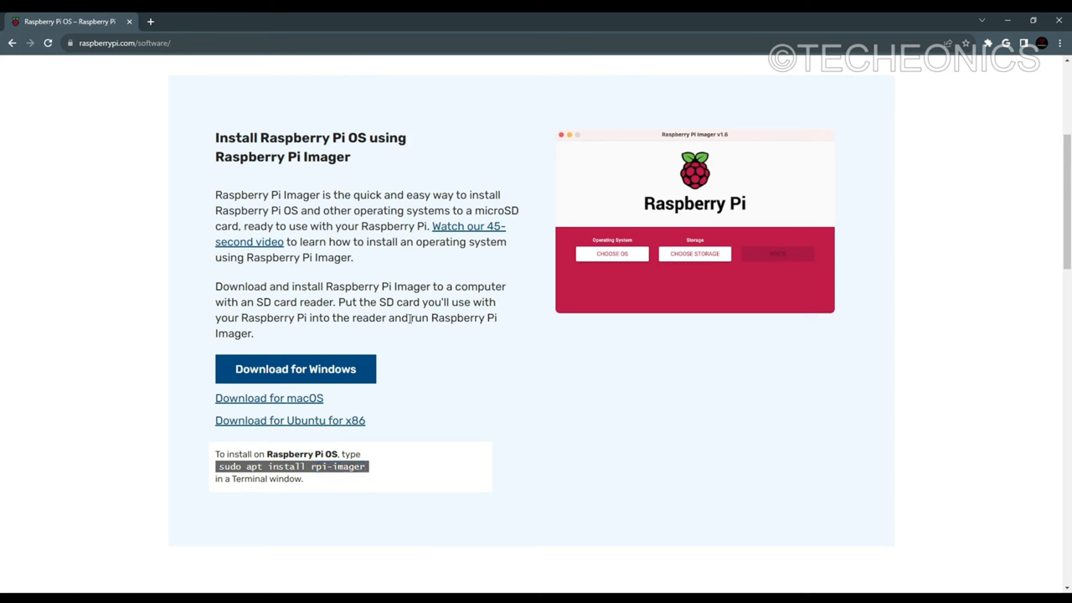
click(295, 369)
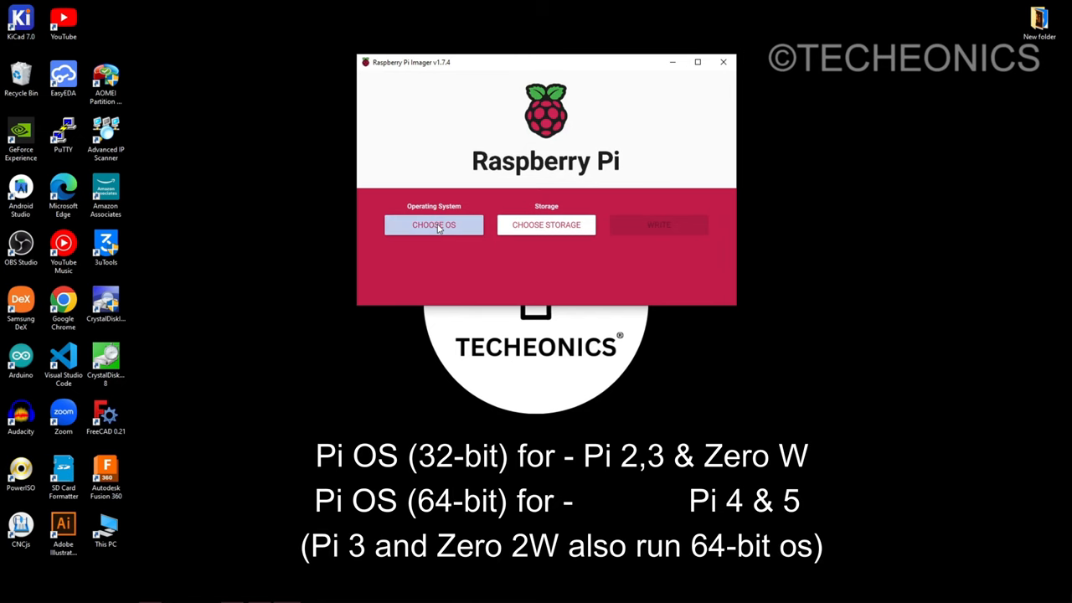
Step: Choose Raspberry Pi OS (32-bit) as the operating system to flash
click(434, 225)
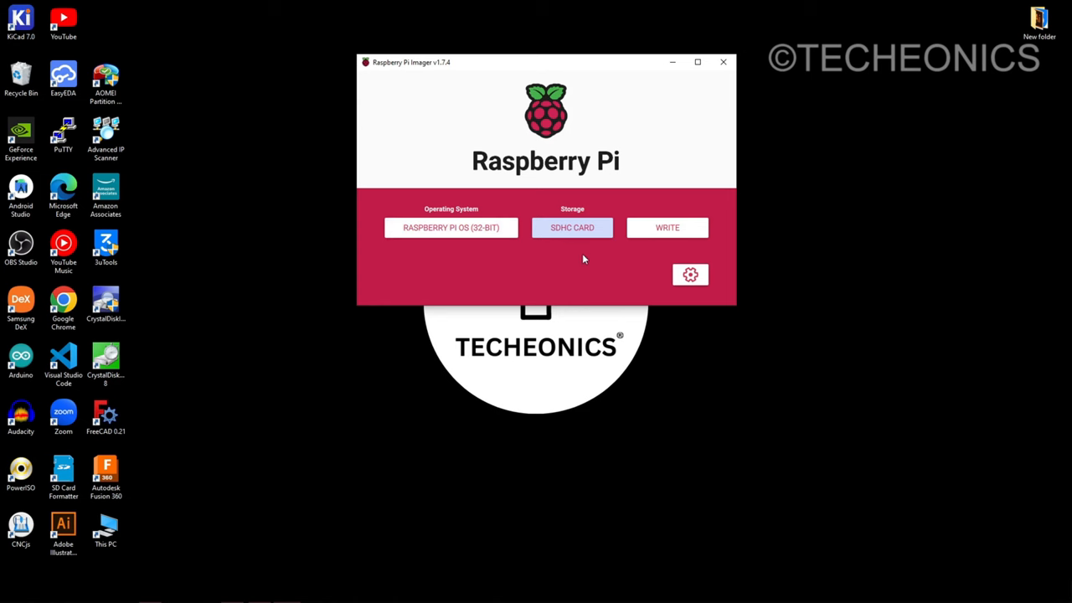
mouse_move(653, 261)
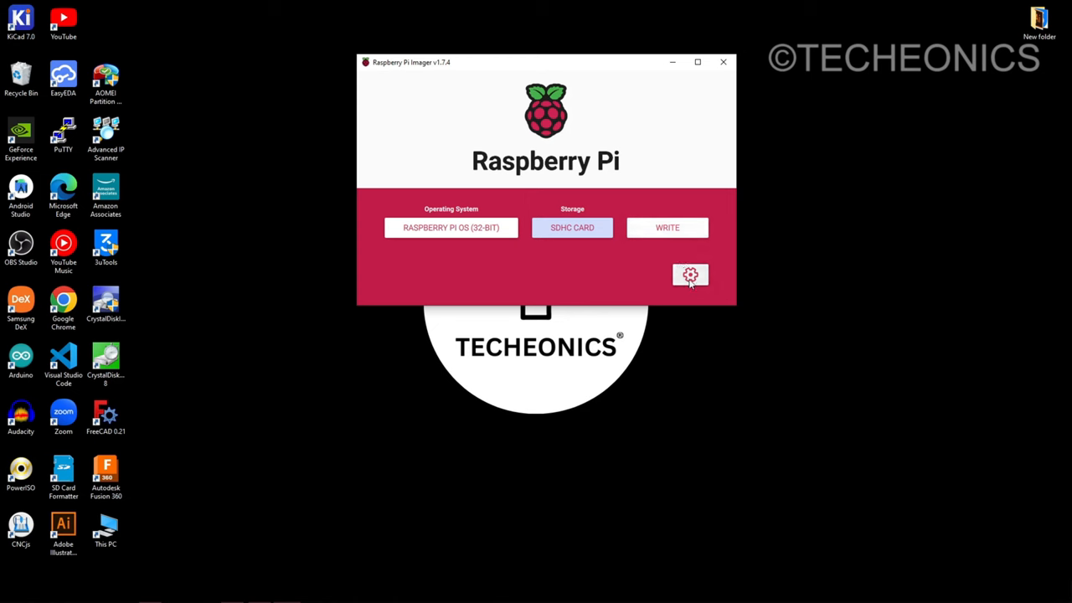
Step: In advanced options enable SSH and wireless LAN with network name 'Gaurav Lab'
click(690, 274)
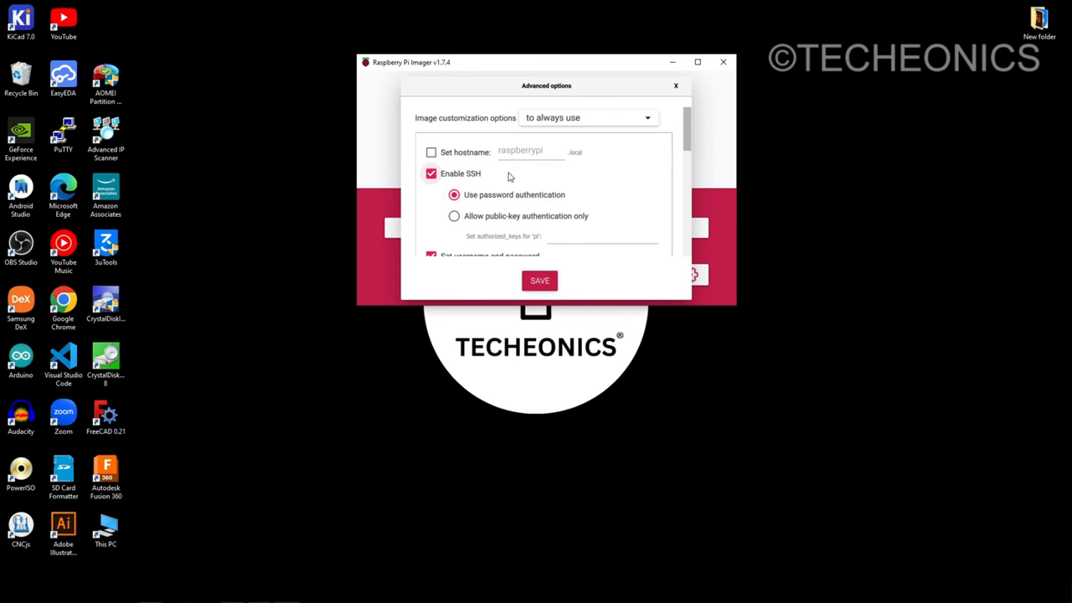
scroll(down, 3)
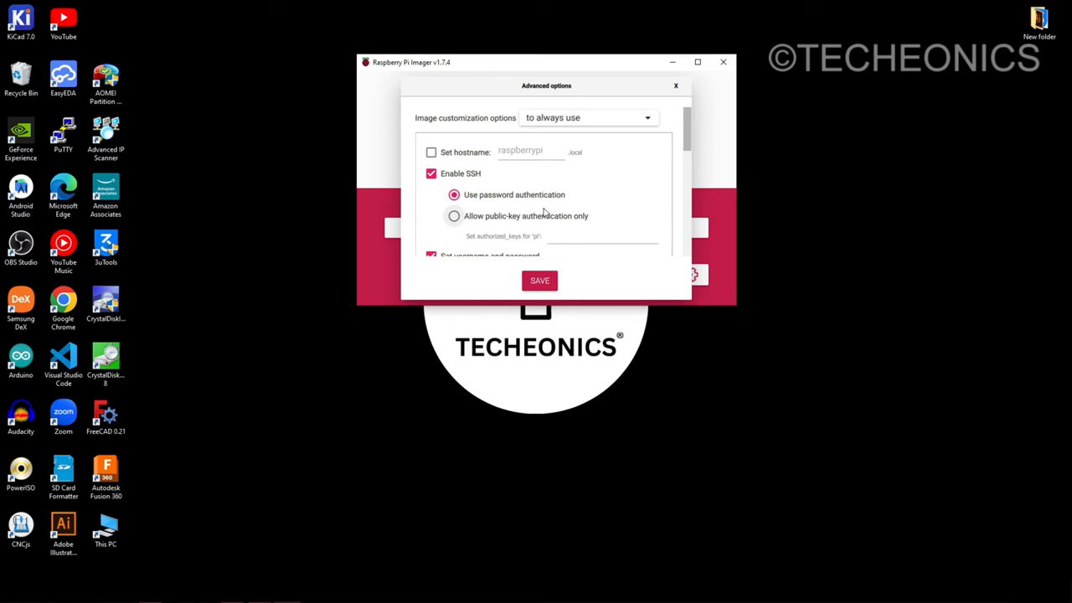
scroll(down, 3)
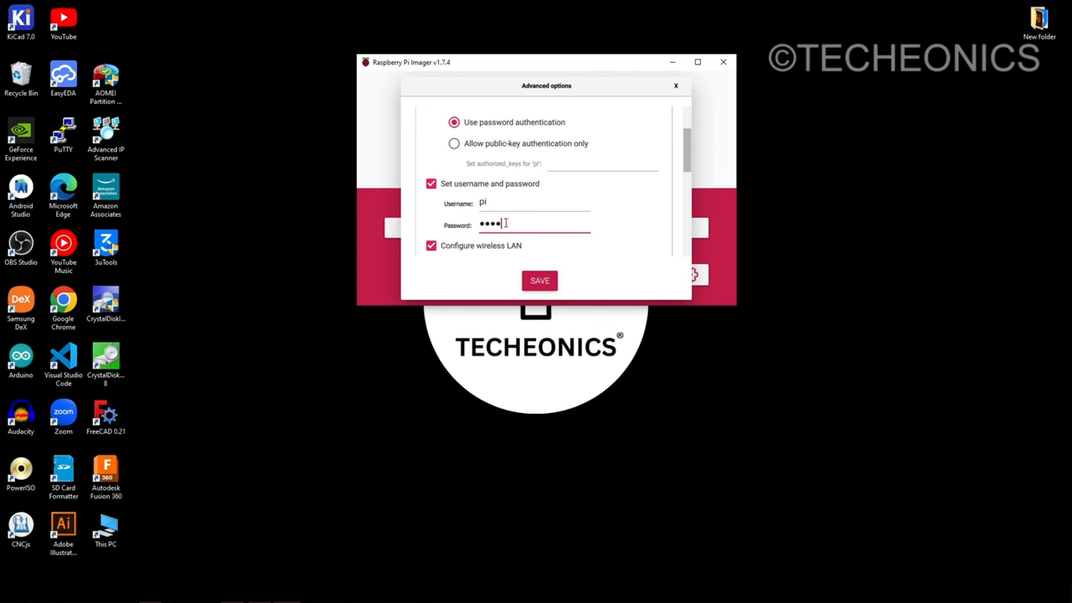
scroll(down, 3)
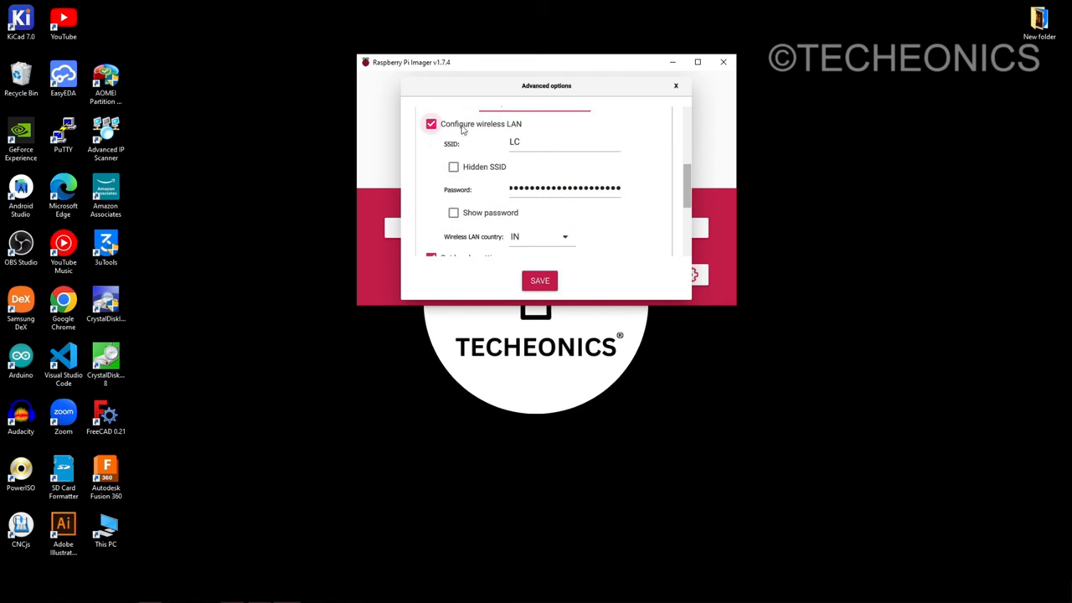
click(566, 141)
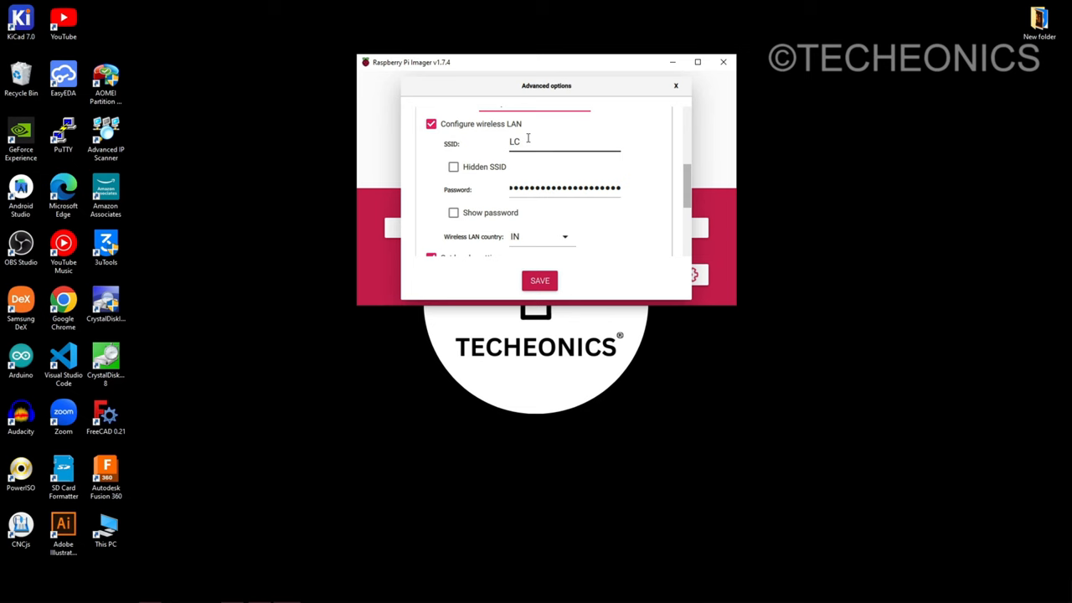
click(562, 140)
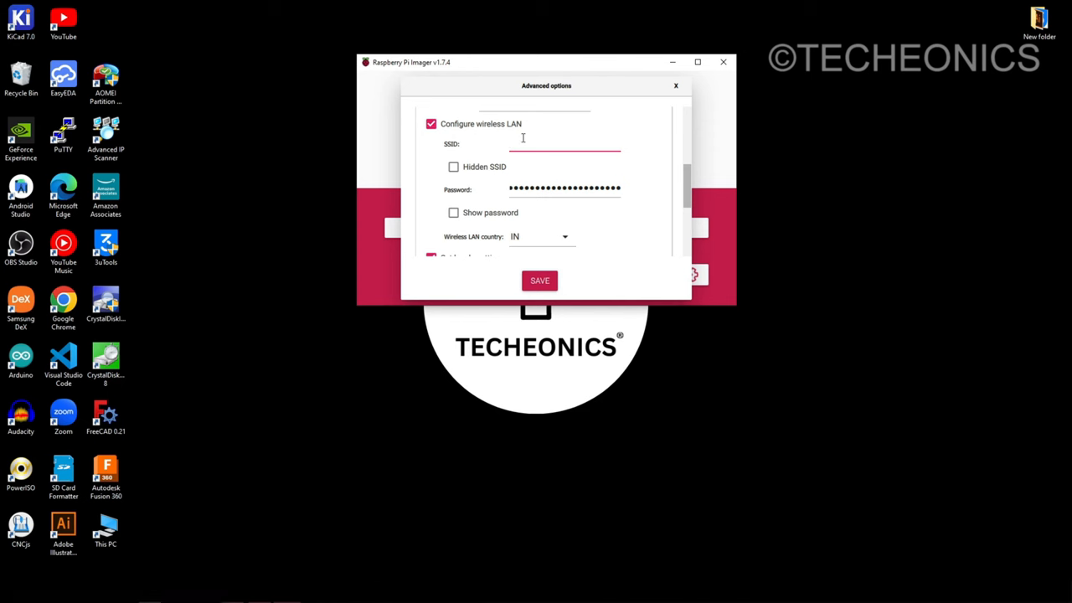
text(Gaurav Lab)
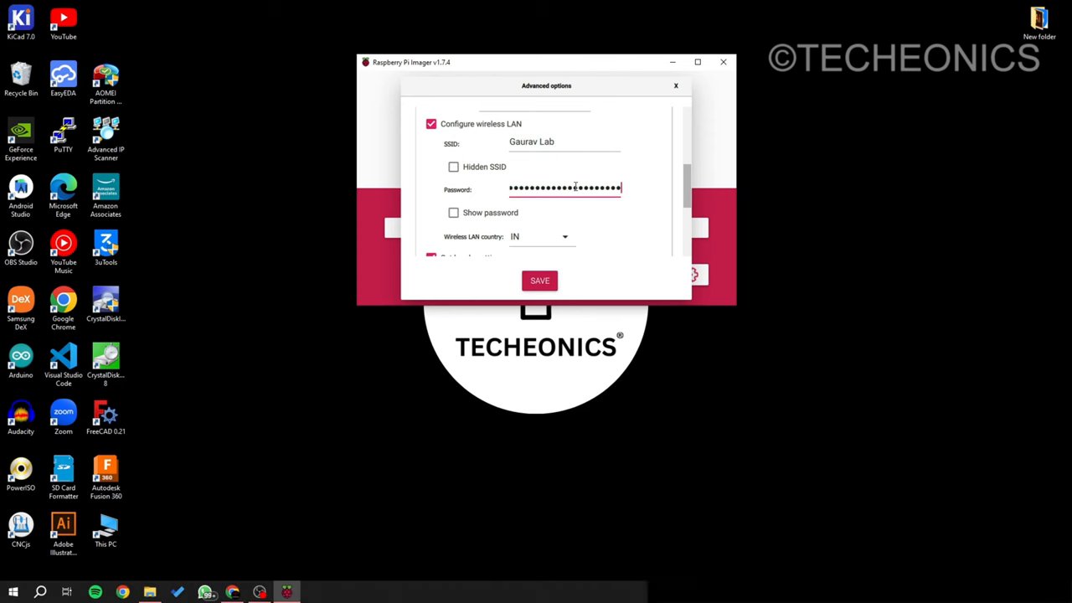
Step: Enable locale settings with time zone Asia/Calcutta and keyboard layout us, then save
scroll(down, 3)
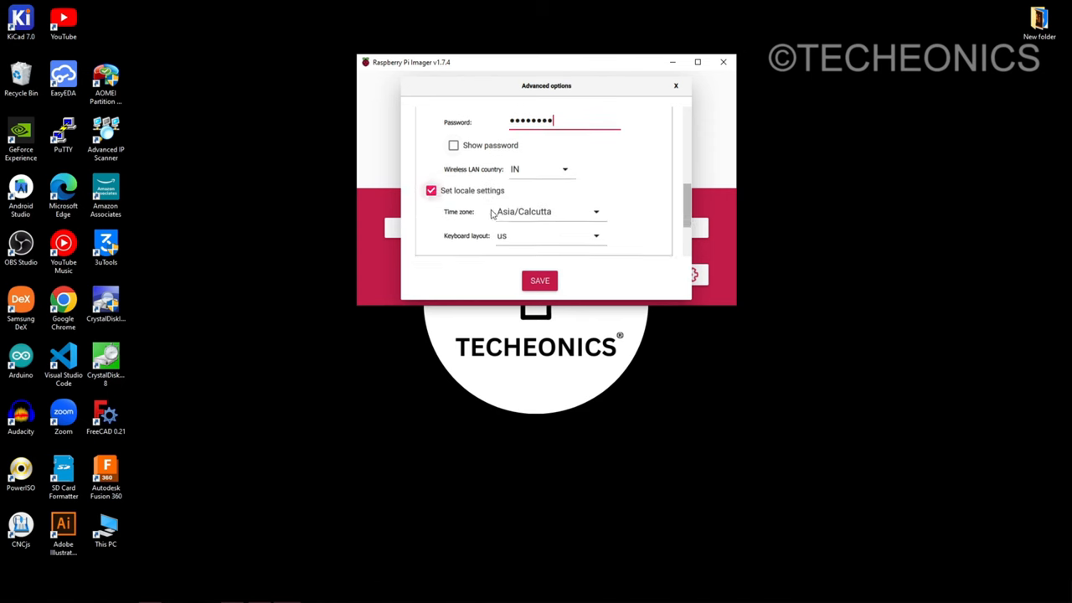
click(539, 169)
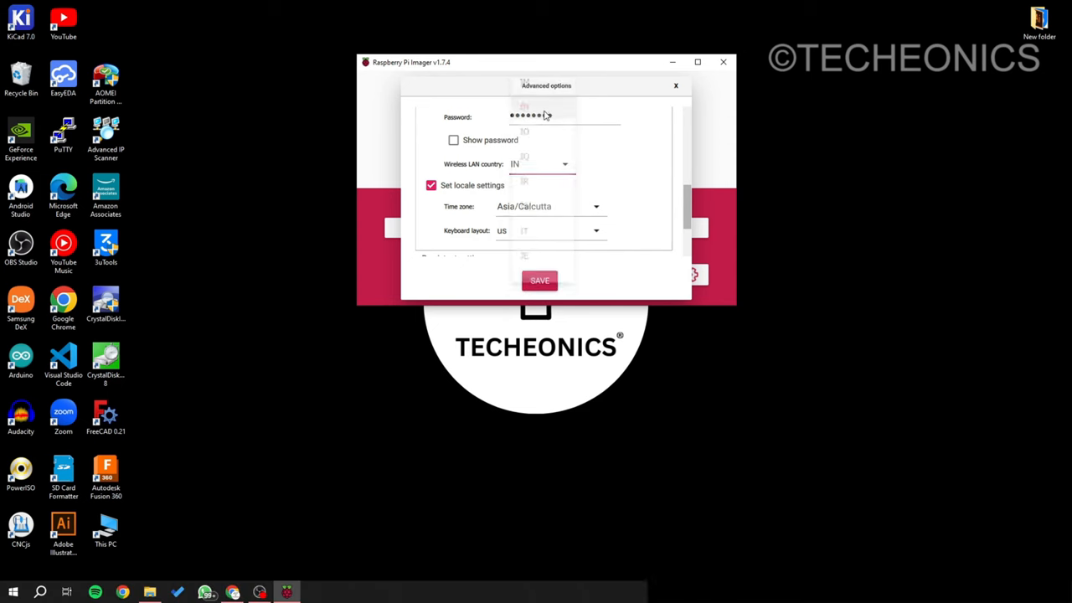
scroll(down, 3)
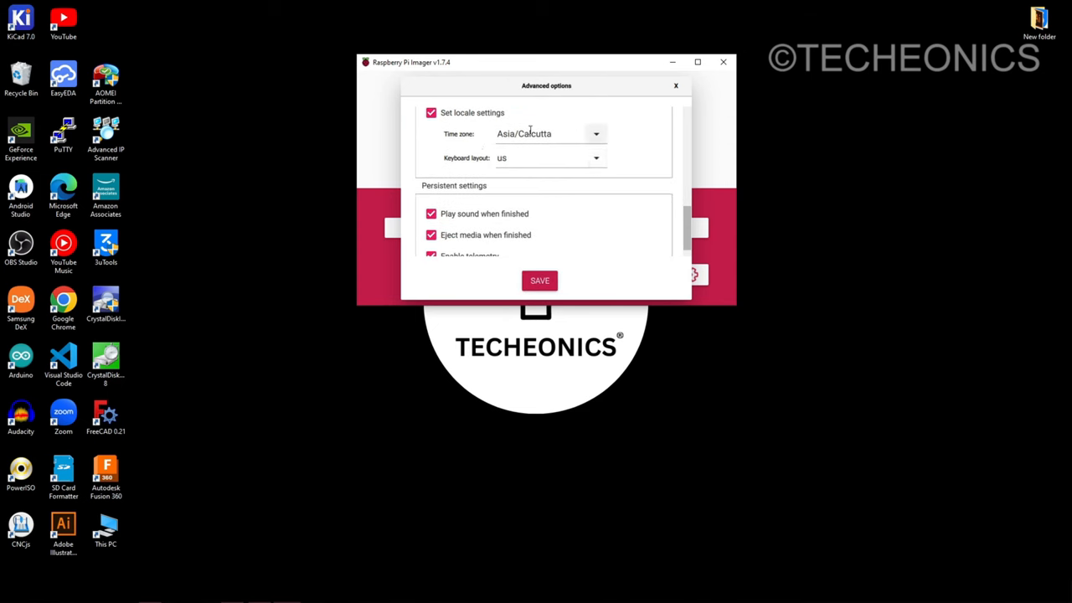
click(596, 134)
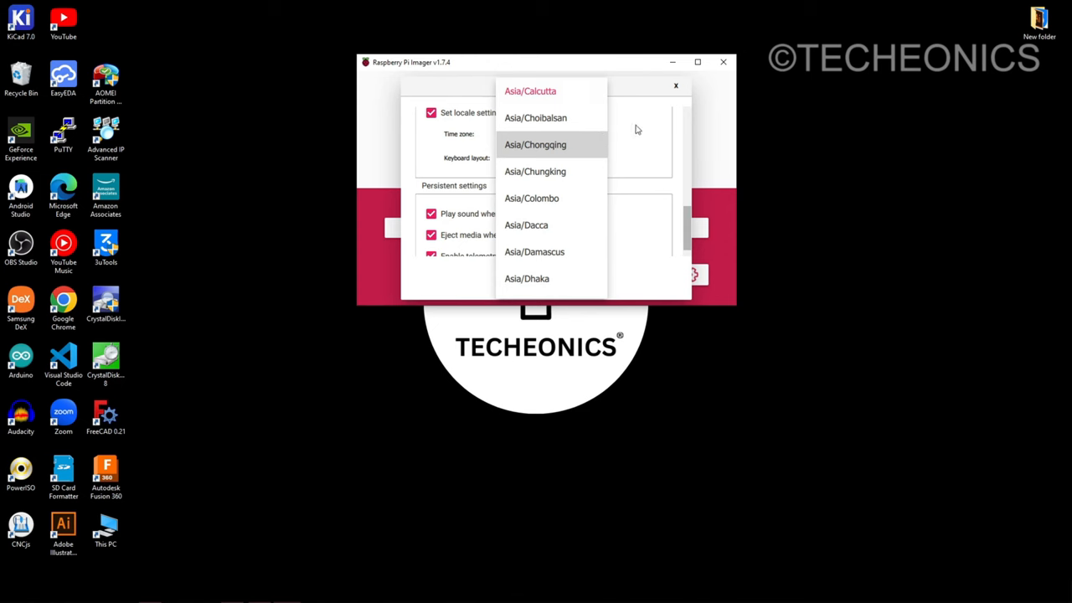
click(529, 91)
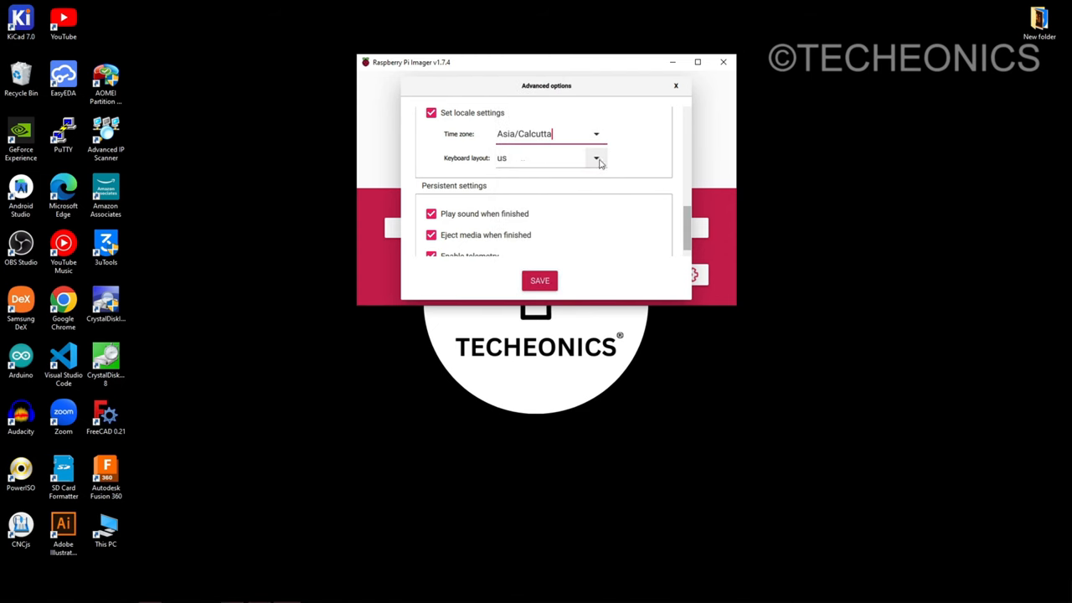
click(545, 157)
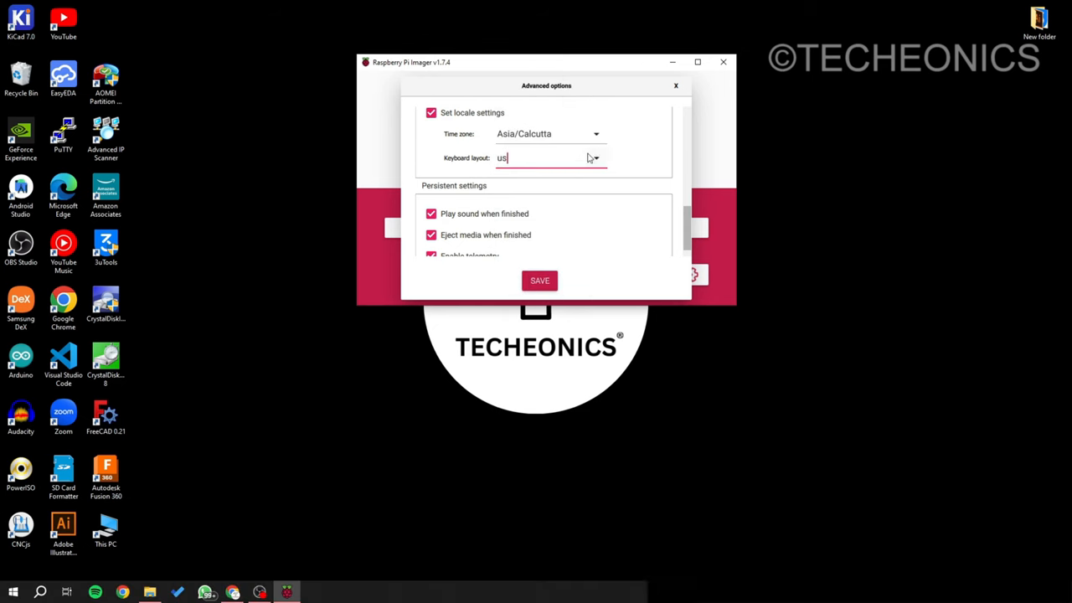
scroll(down, 3)
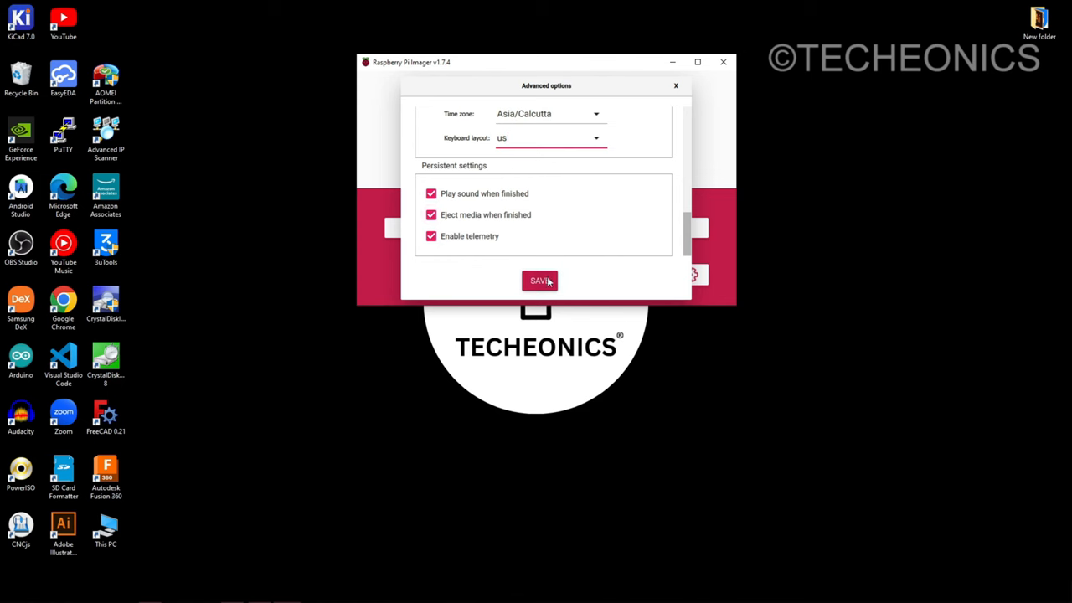
click(540, 281)
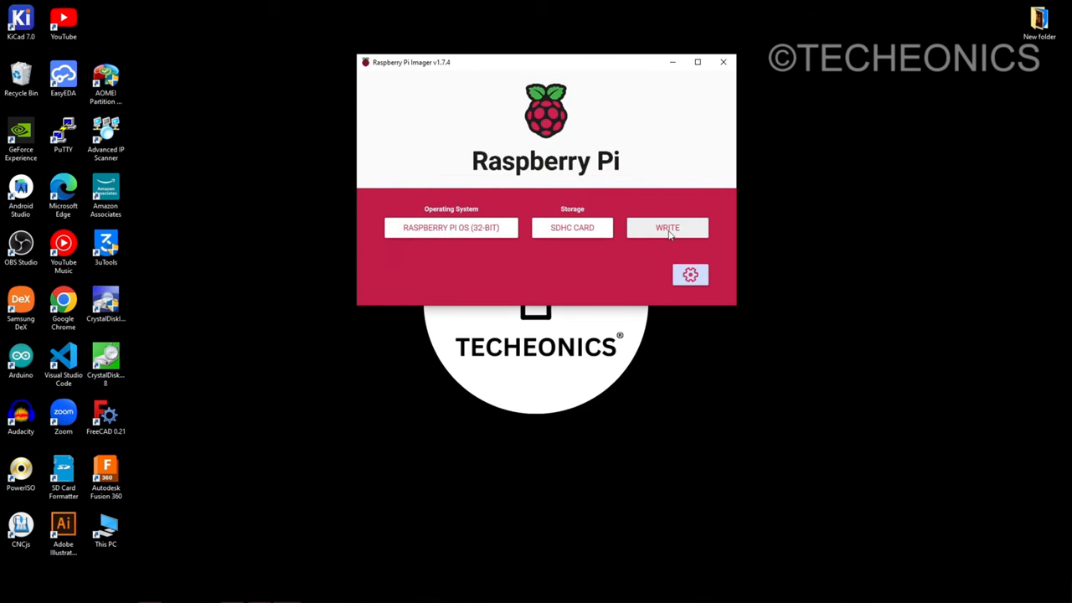
Step: Confirm erasing the SD card and write Raspberry Pi OS (32-bit) to it
click(666, 228)
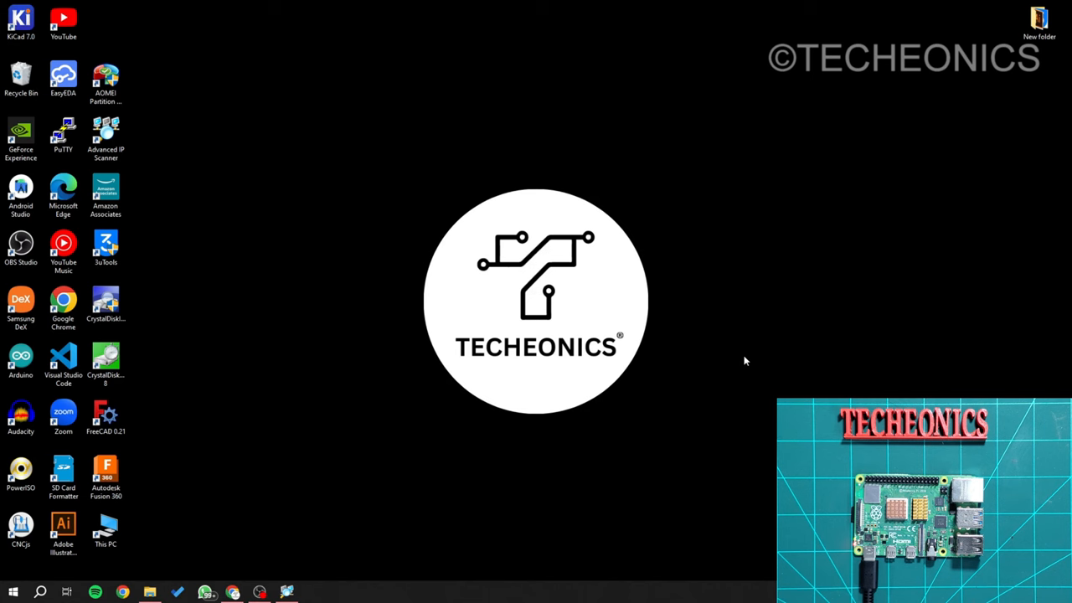
mouse_move(737, 362)
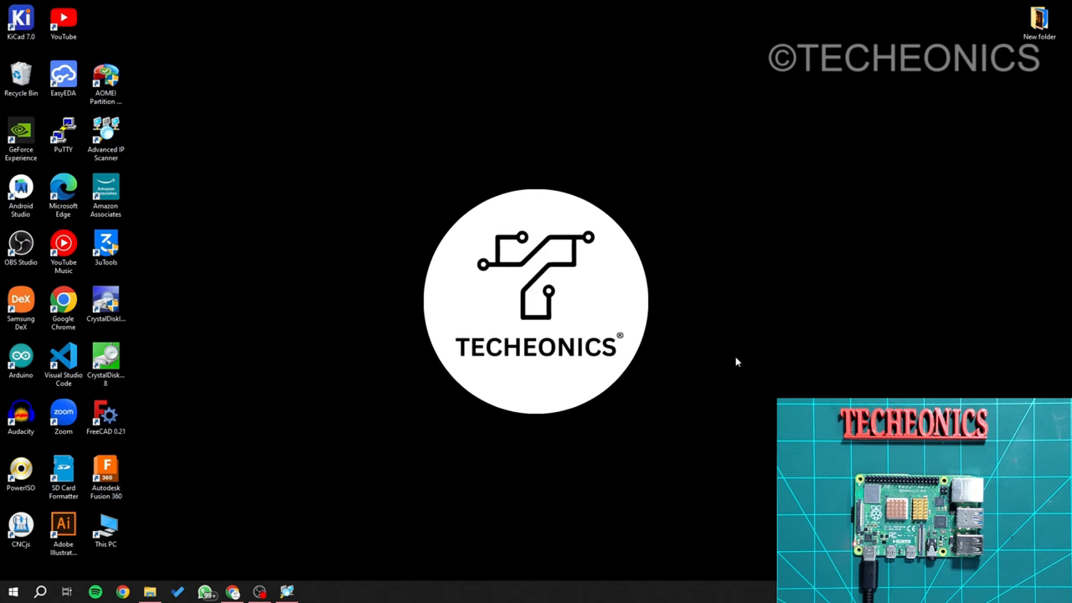
mouse_move(285, 495)
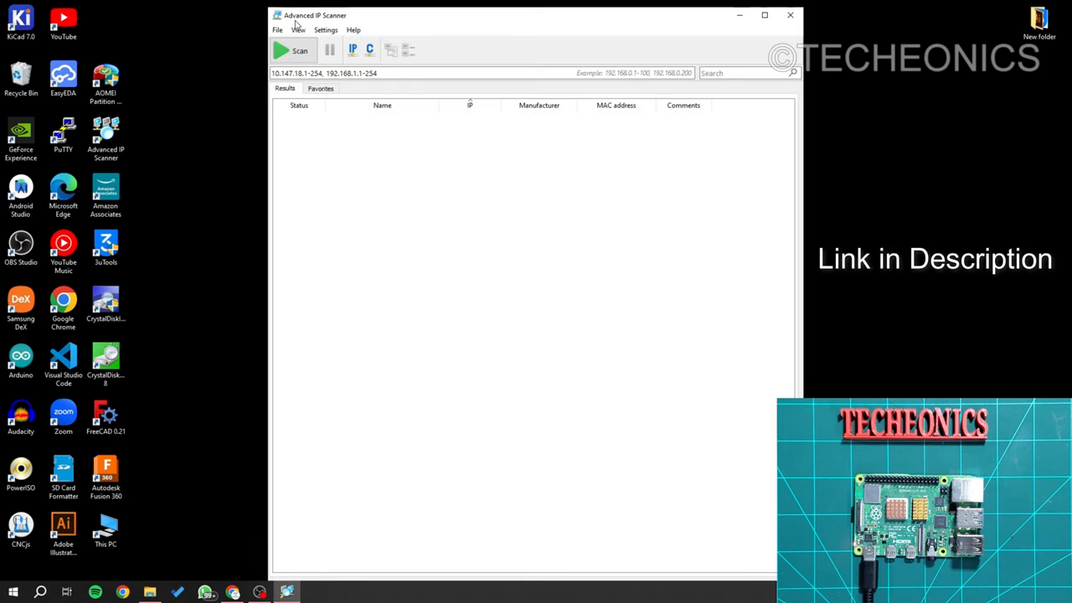
Step: Scan the network and locate the raspberrypi entry at 192.168.1.49
click(292, 50)
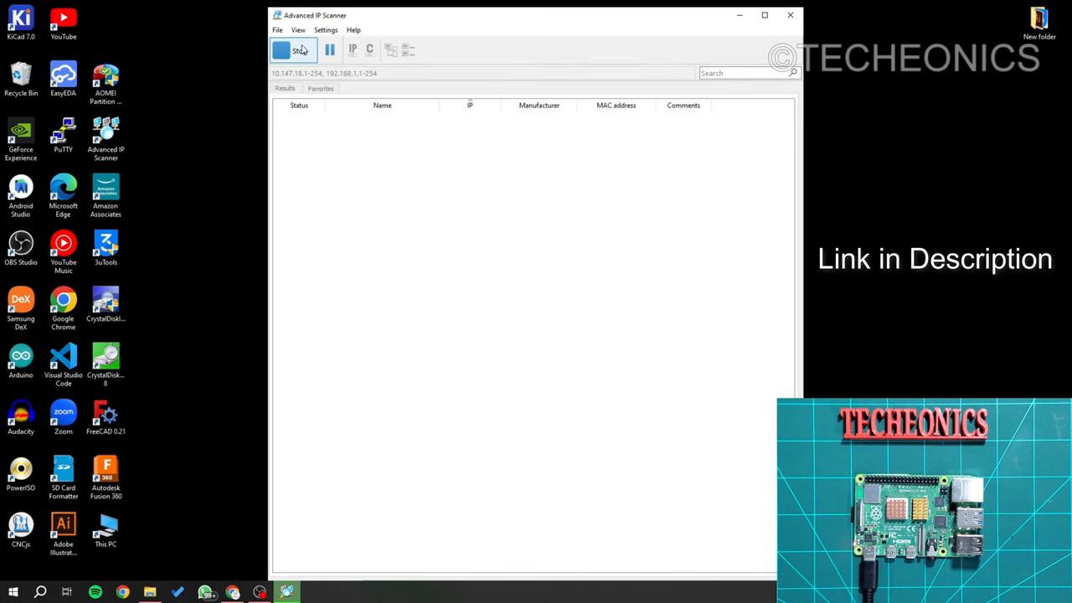
click(293, 50)
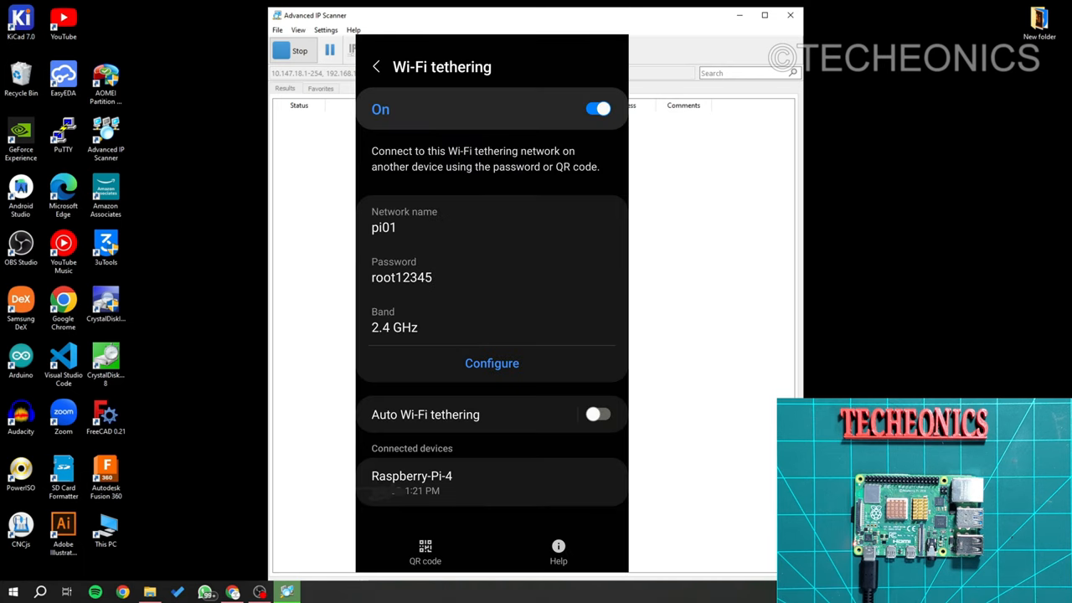
click(412, 482)
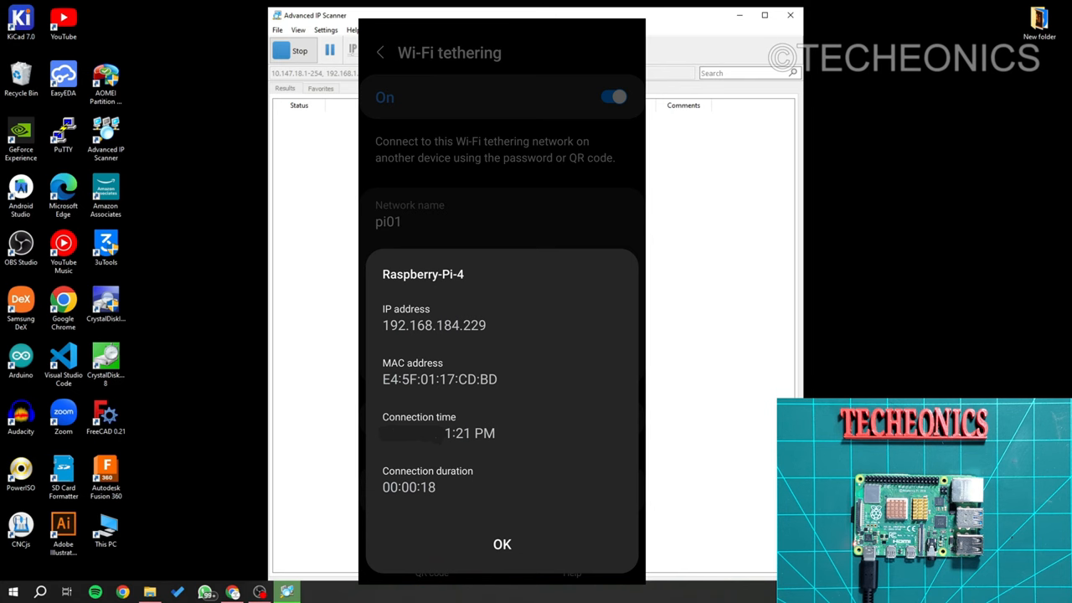
click(503, 545)
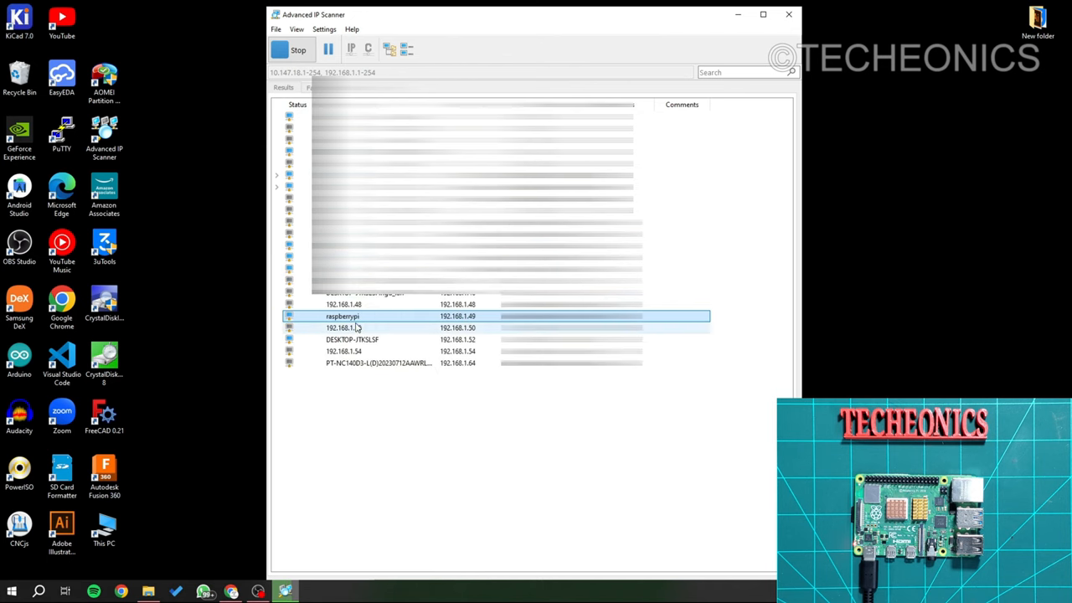
right_click(341, 315)
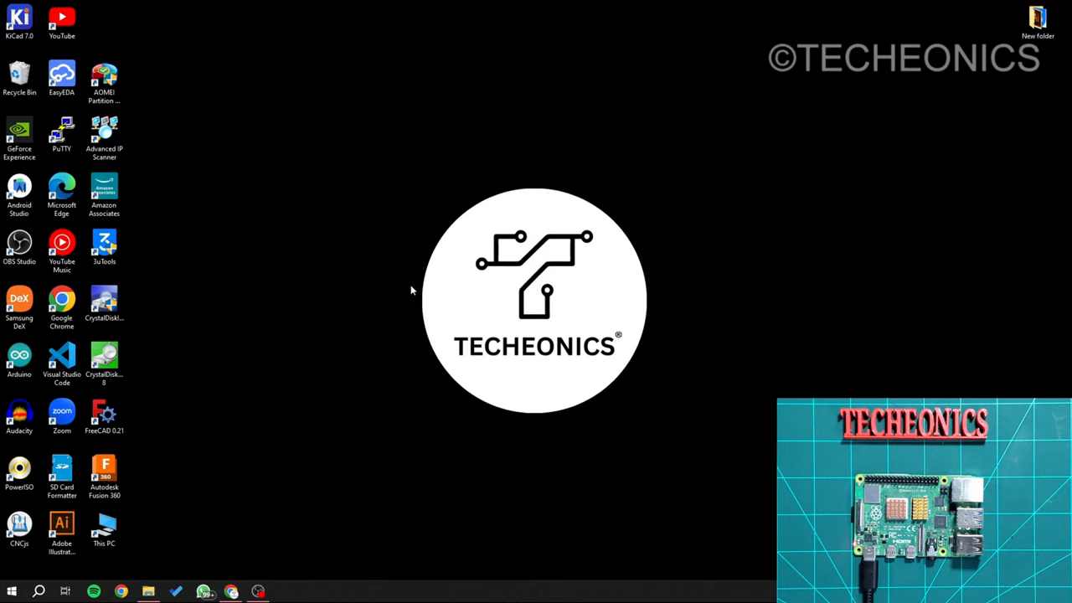
mouse_move(258, 136)
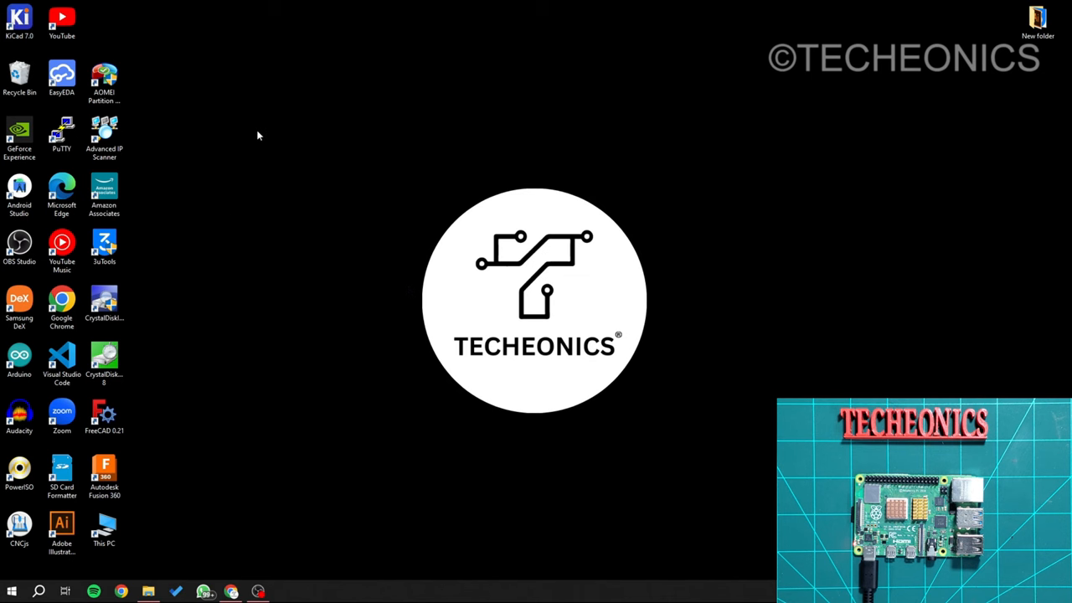
Step: Launch PuTTY, connect over SSH to 192.168.1.49 and log in as pi
text(pu)
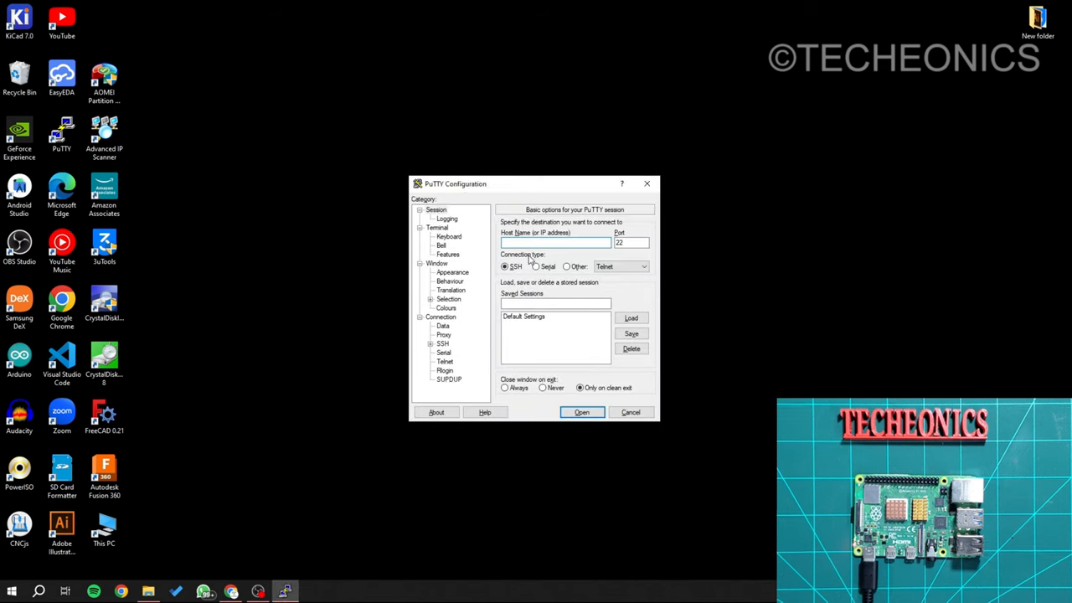
text(192.168.1.149)
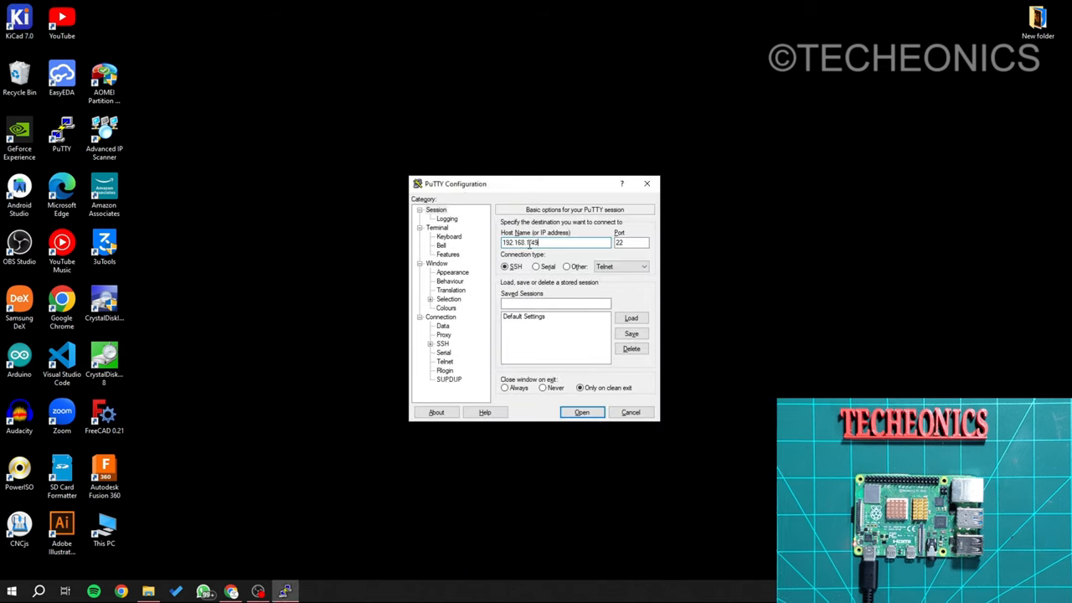
text(192.168.1.49)
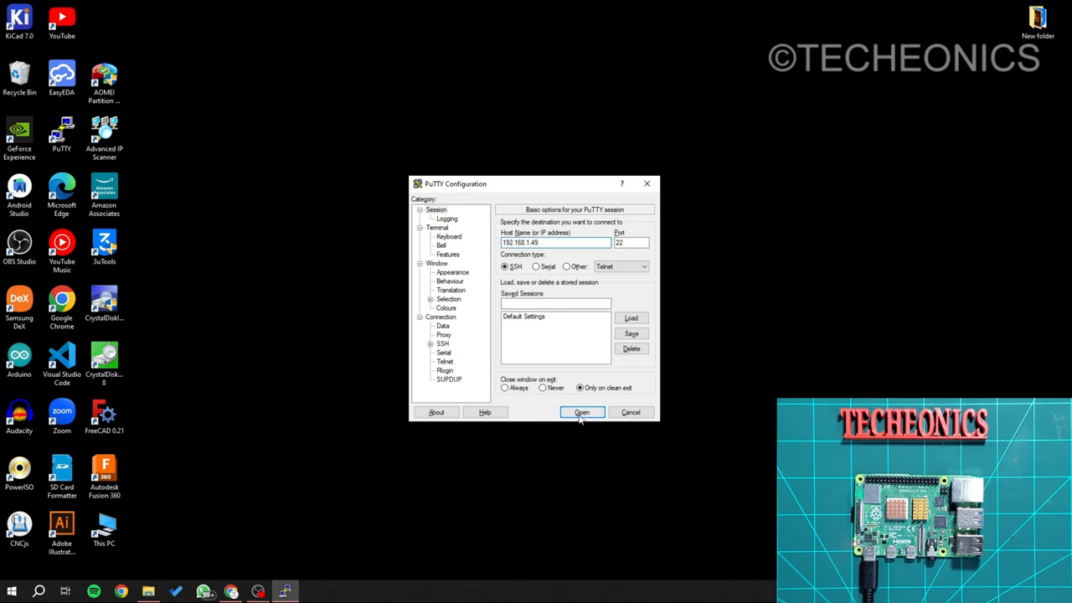
click(581, 413)
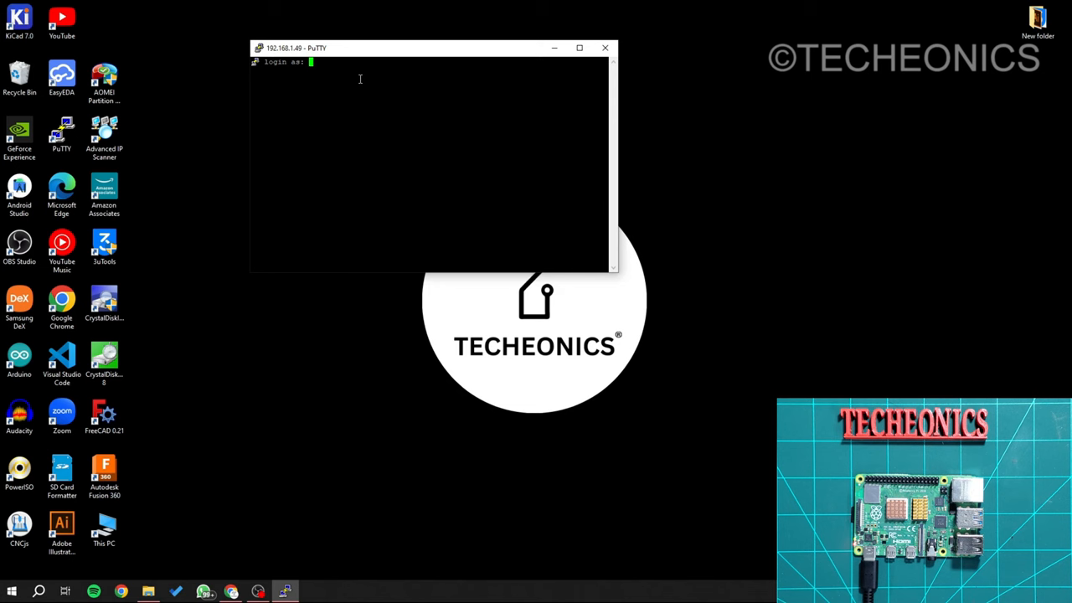
text(pi)
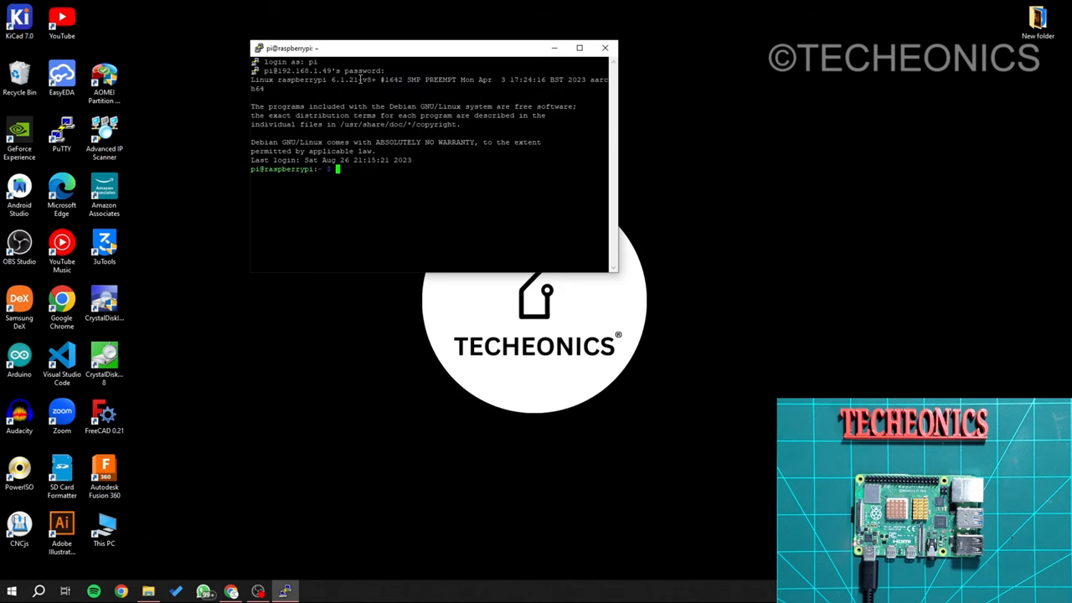
mouse_move(392, 183)
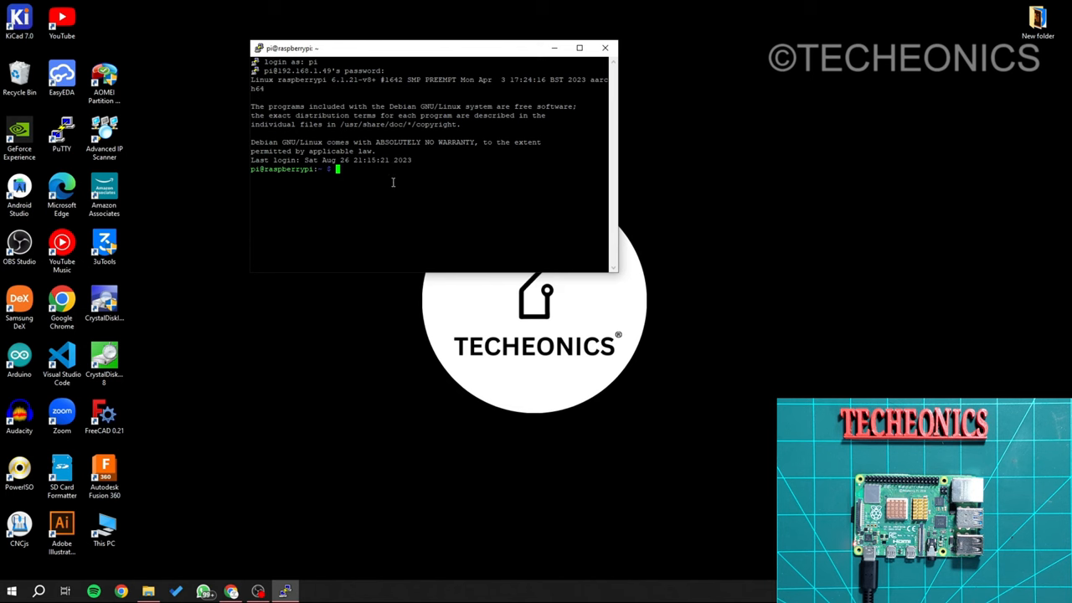
mouse_move(362, 59)
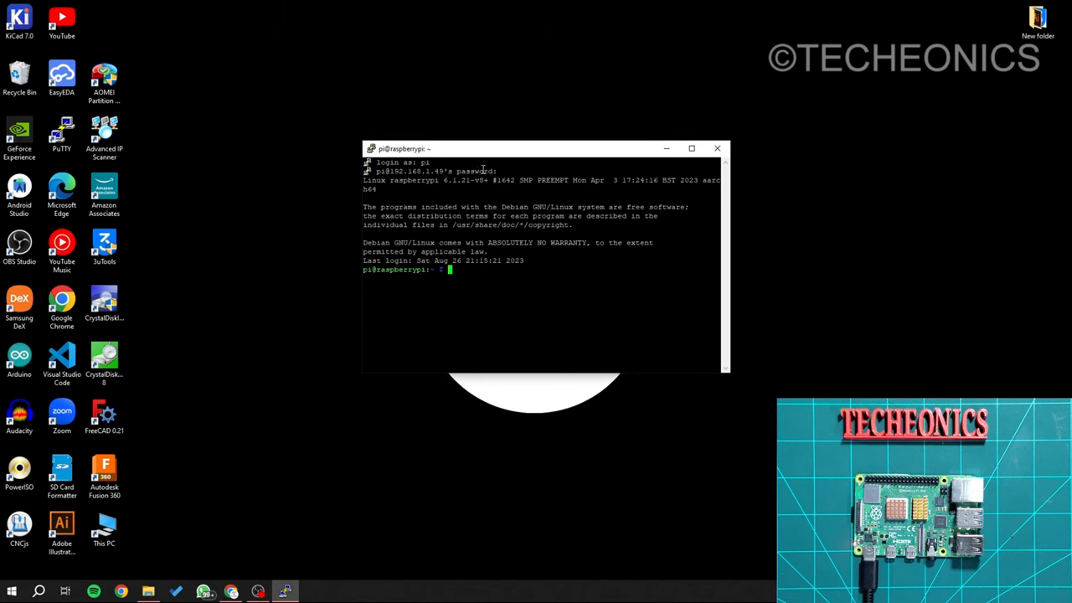
mouse_move(618, 353)
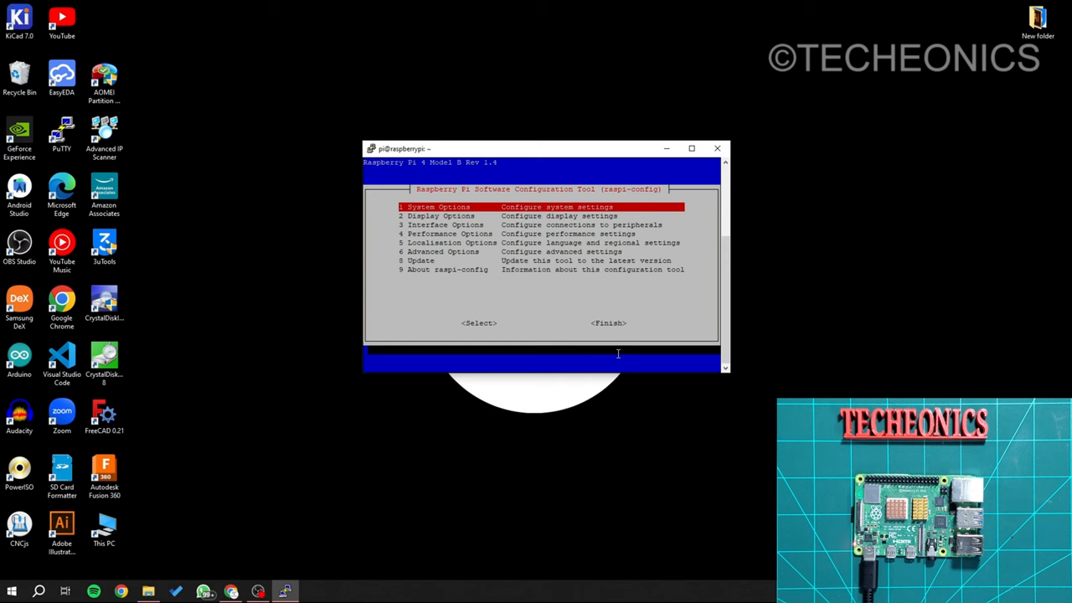
Step: In raspi-config Interface Options enable VNC, then finish back to the shell
key(Down)
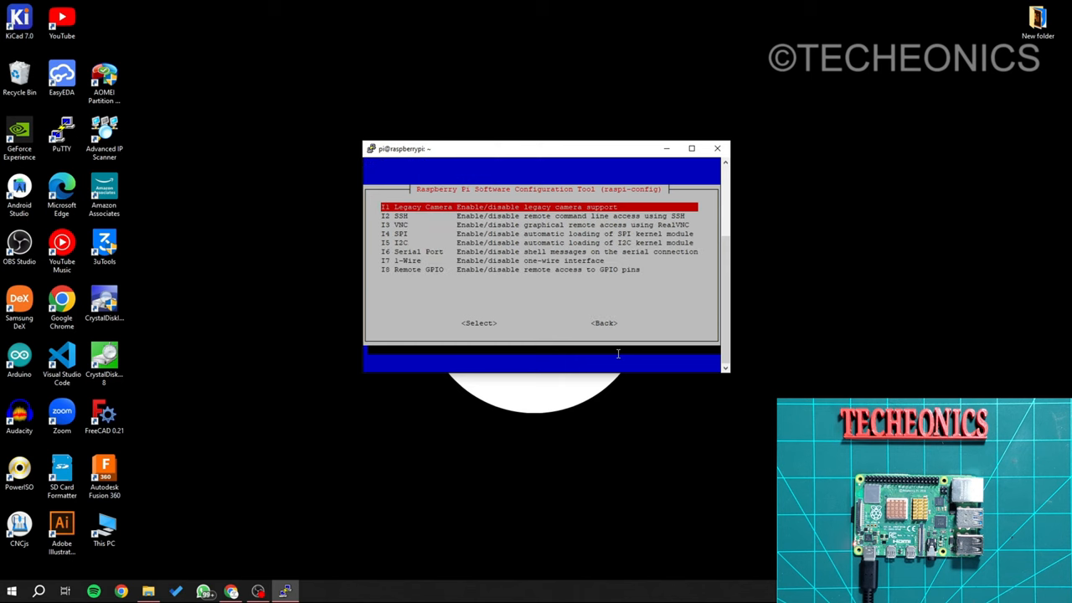
key(Down)
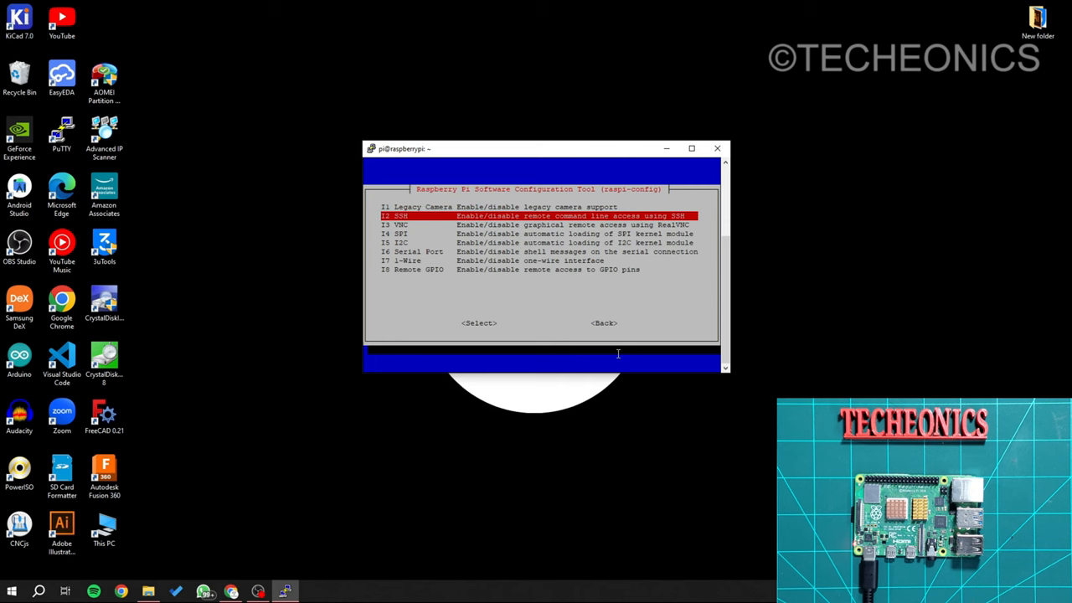
key(Down)
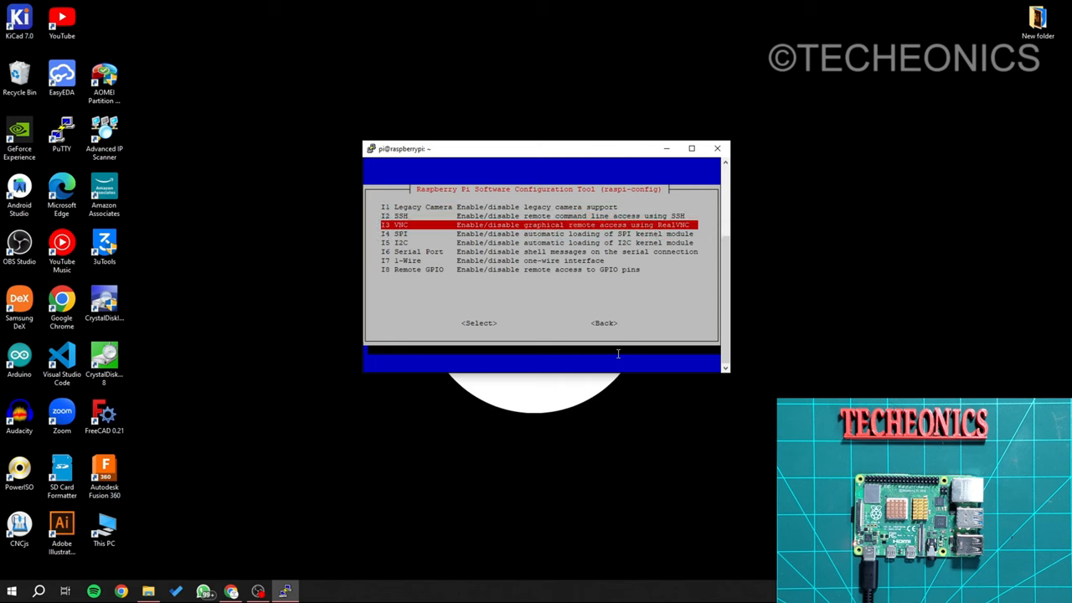
click(479, 322)
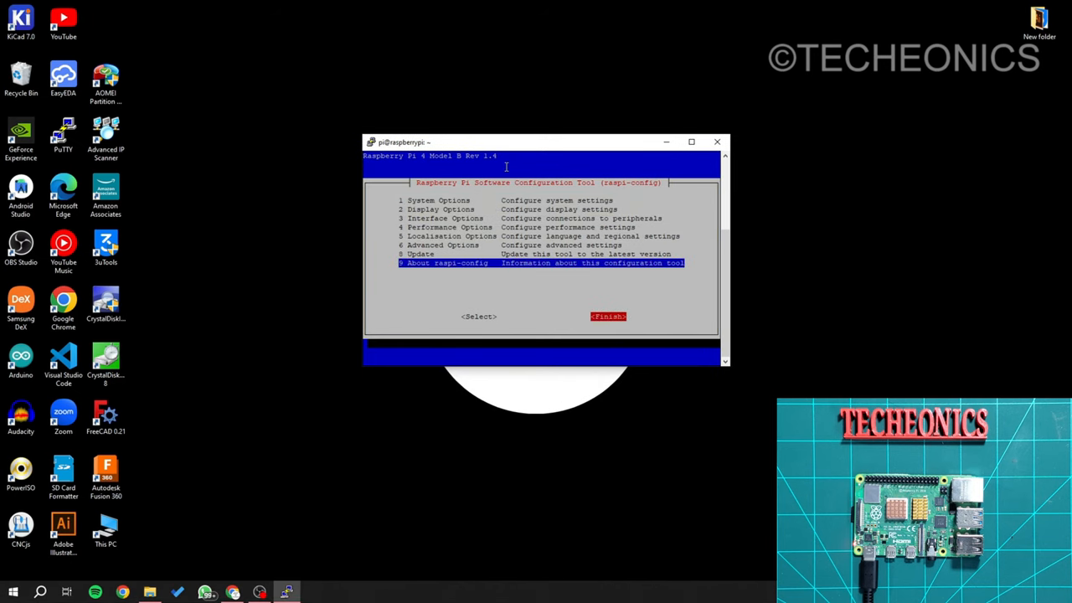
click(608, 317)
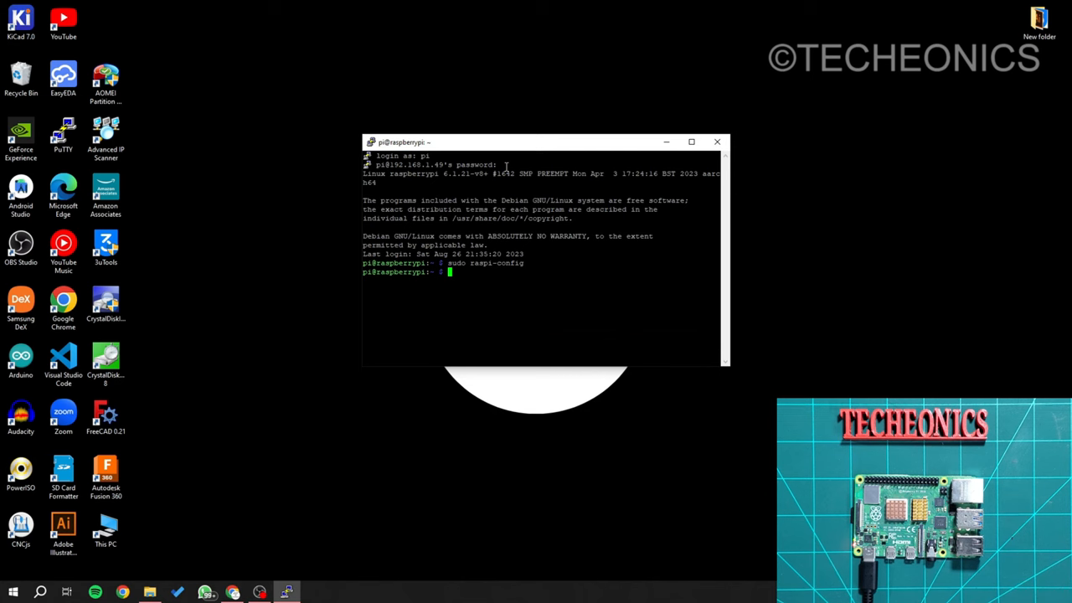
Step: Run sudo raspi-config, set VNC resolution to 1920x1080, finish and accept the reboot
text(sudo raspi-config)
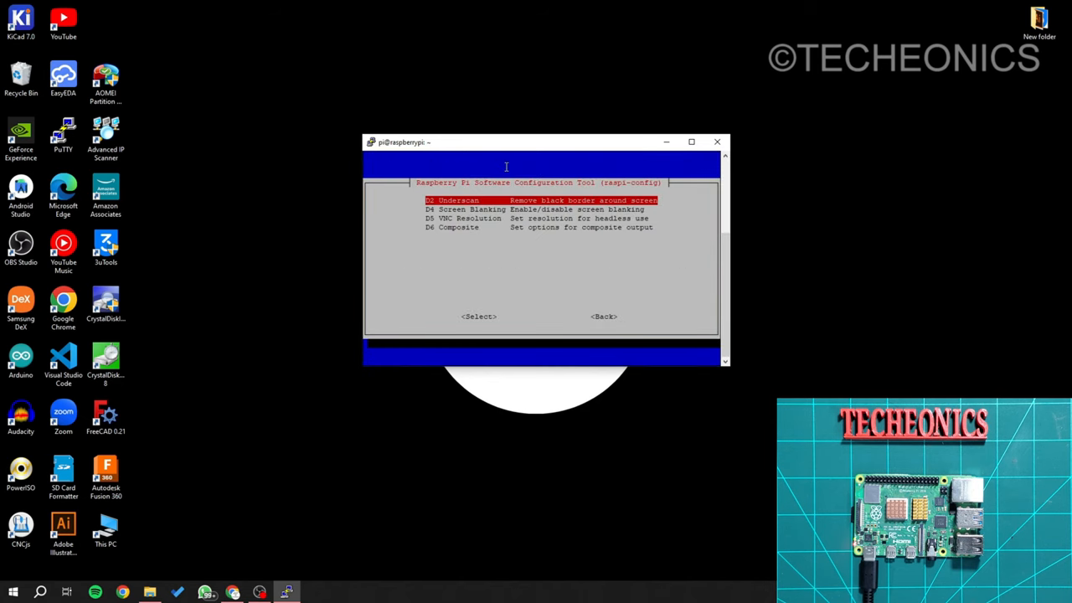
key(Down)
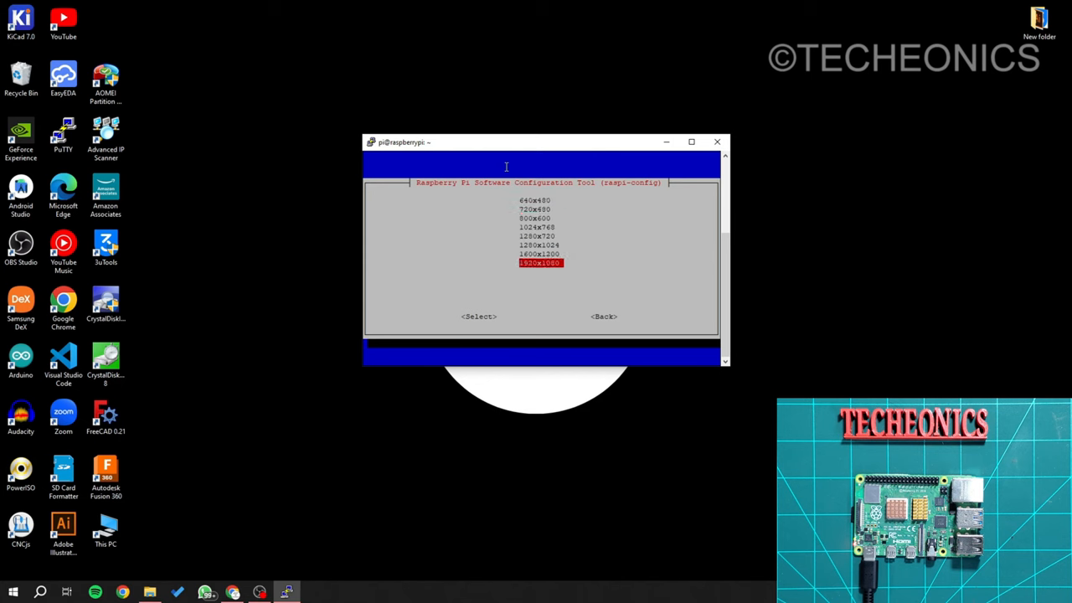
click(479, 315)
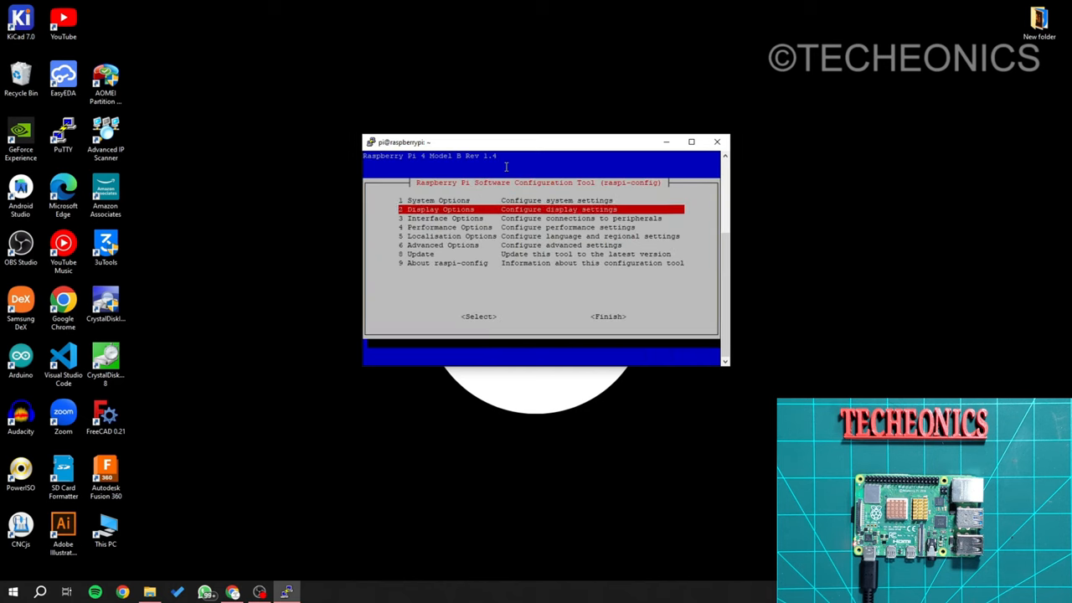
key(Down)
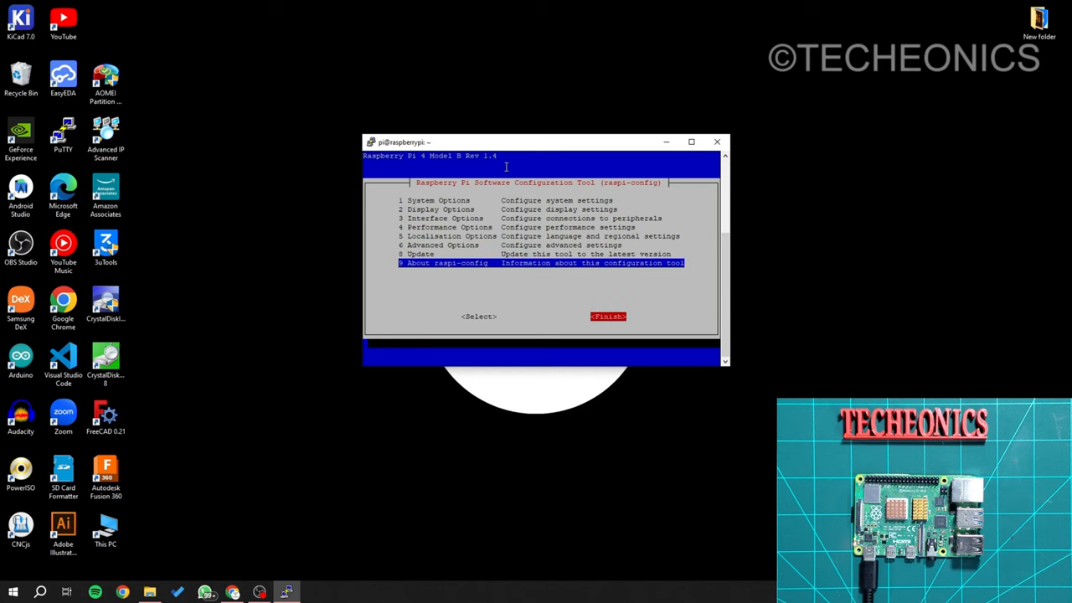
click(606, 315)
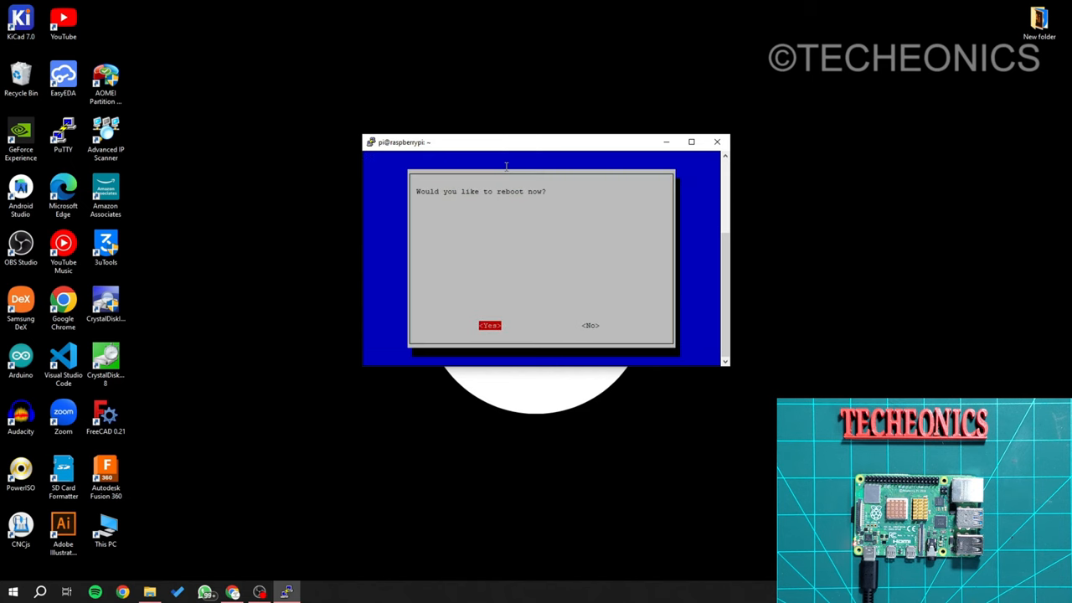
click(489, 325)
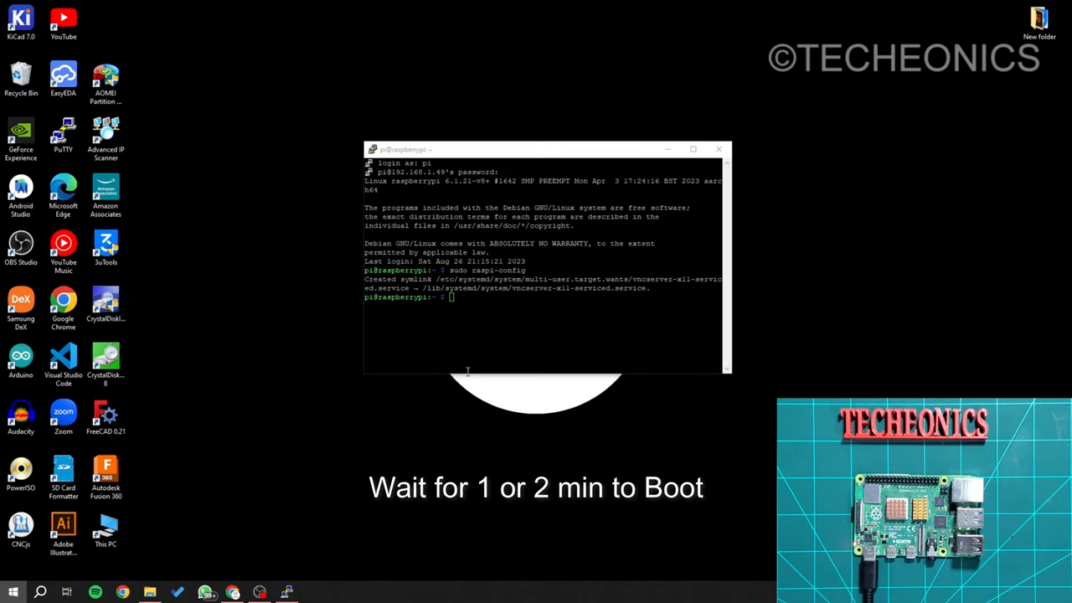
click(14, 593)
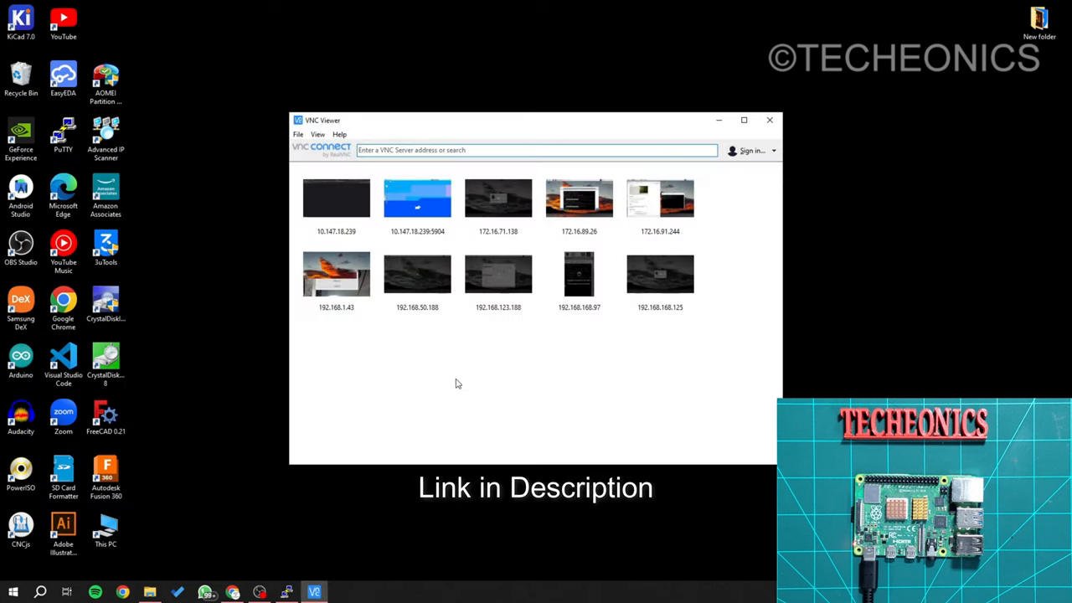
text(192.168.1.49)
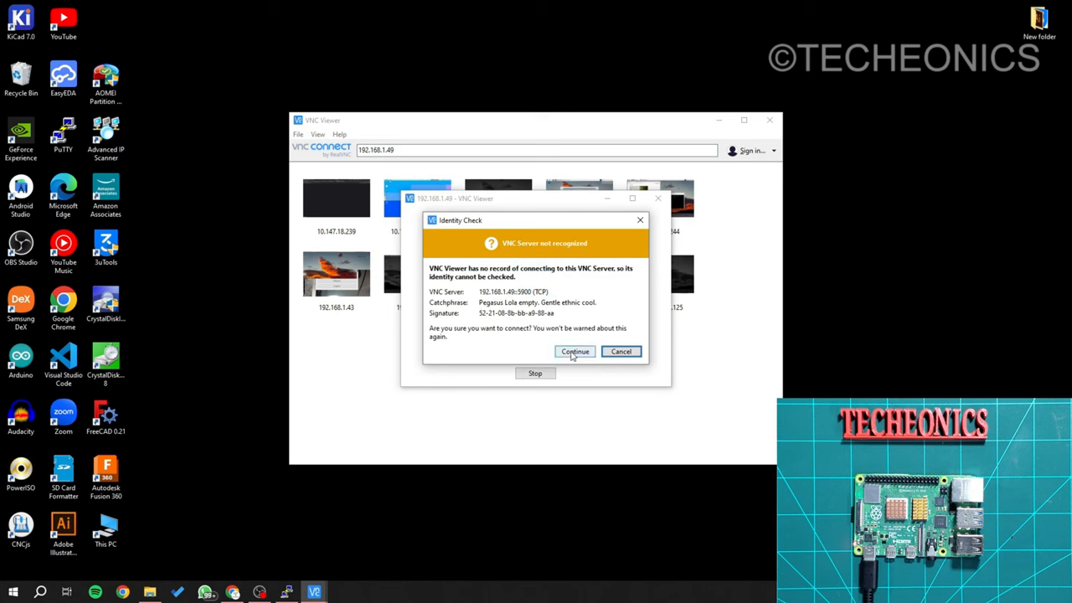
click(574, 352)
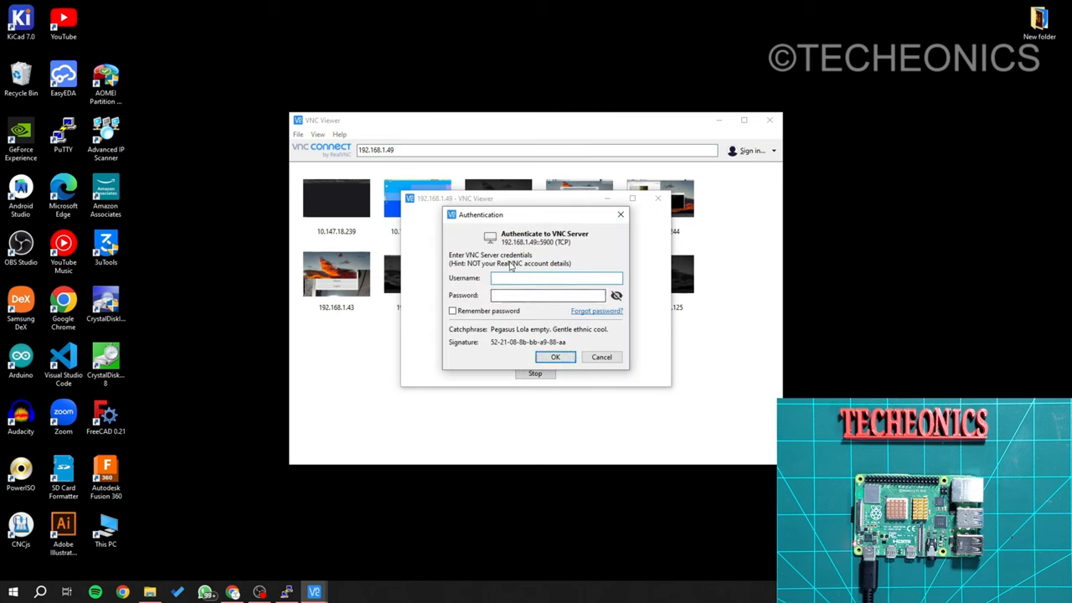
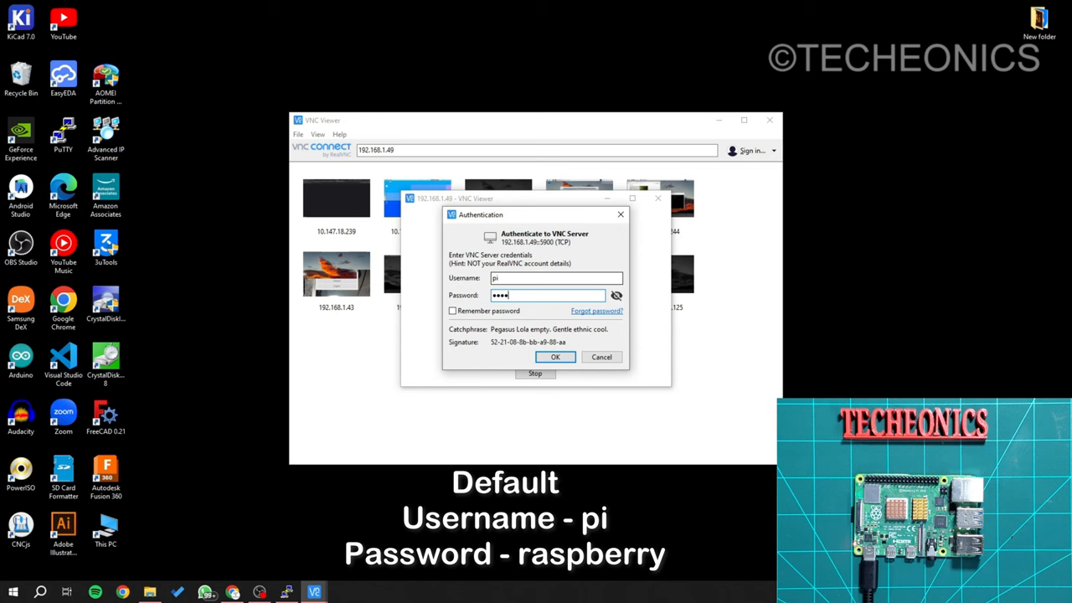
click(452, 310)
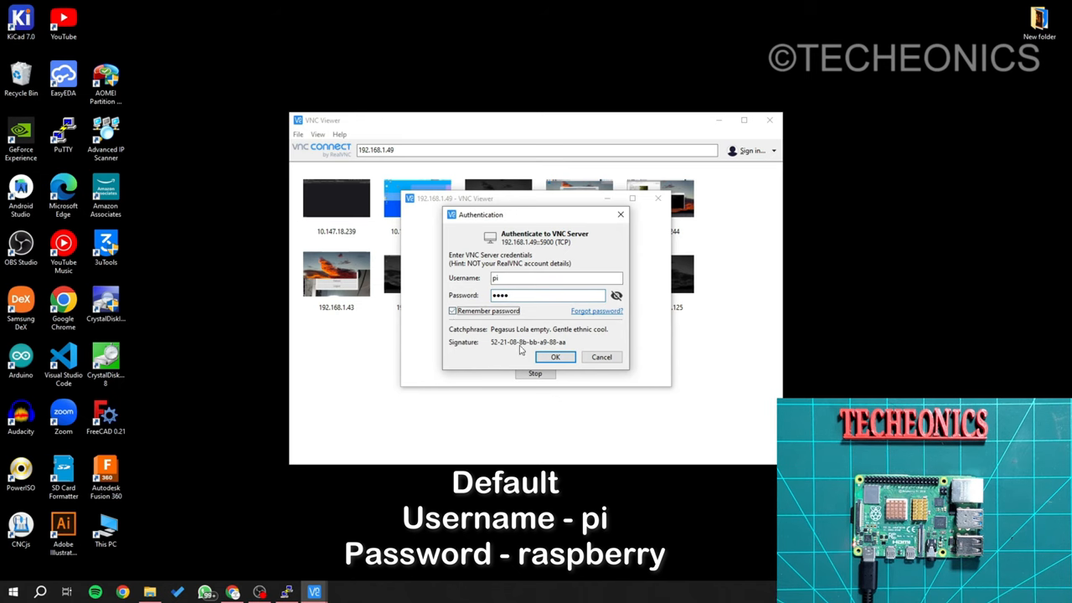
click(556, 357)
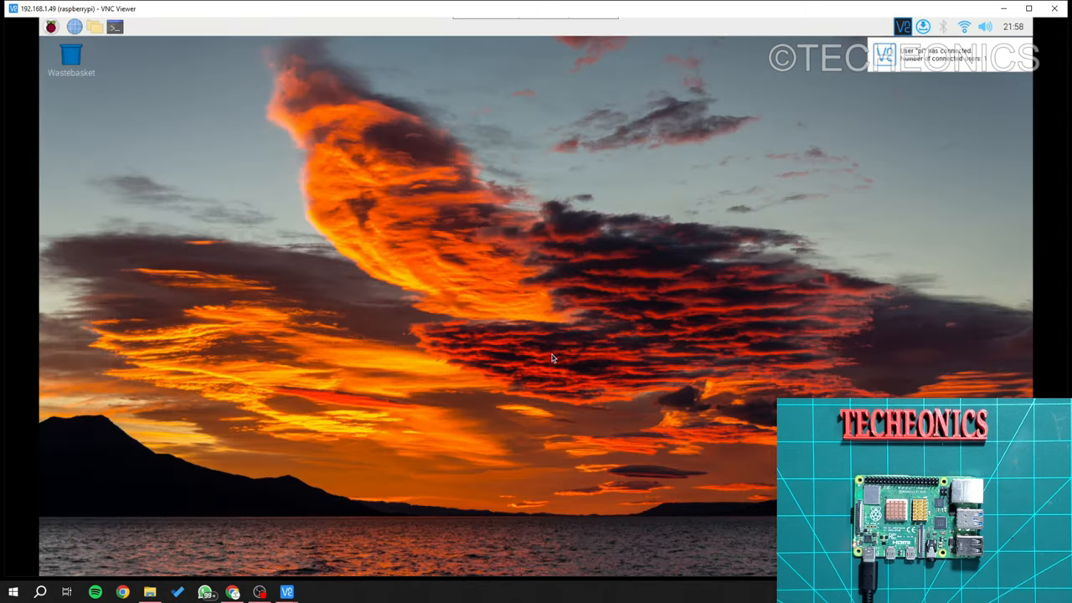
mouse_move(74, 193)
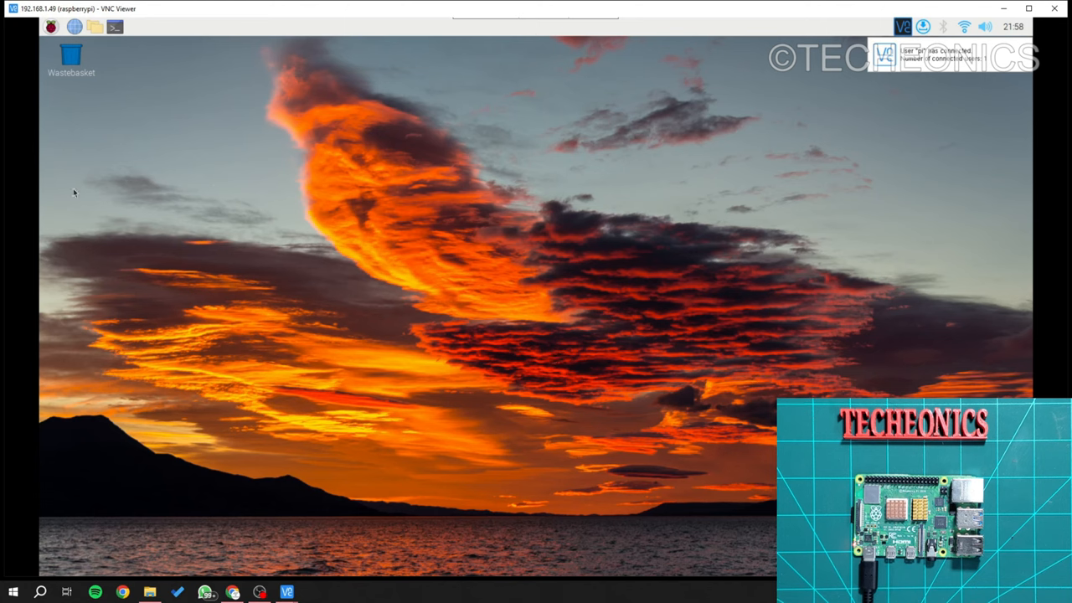
mouse_move(108, 181)
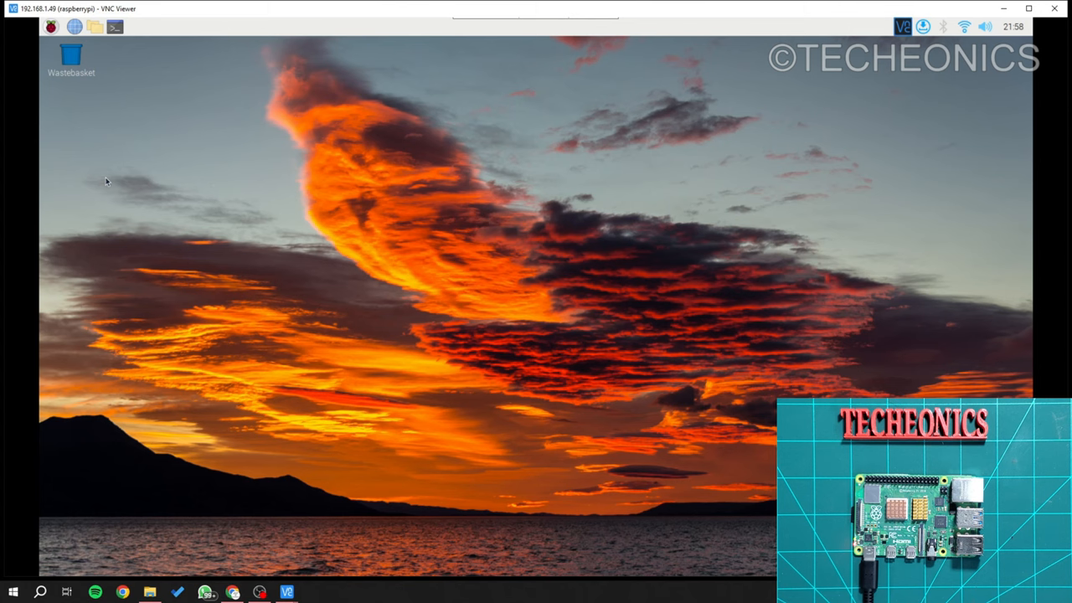
click(51, 26)
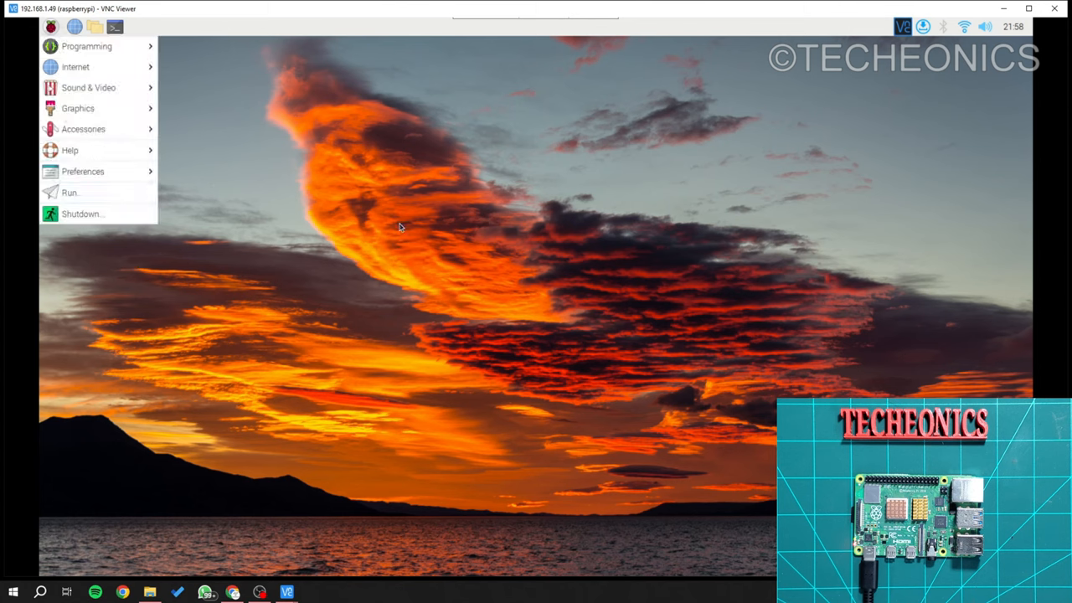
click(401, 228)
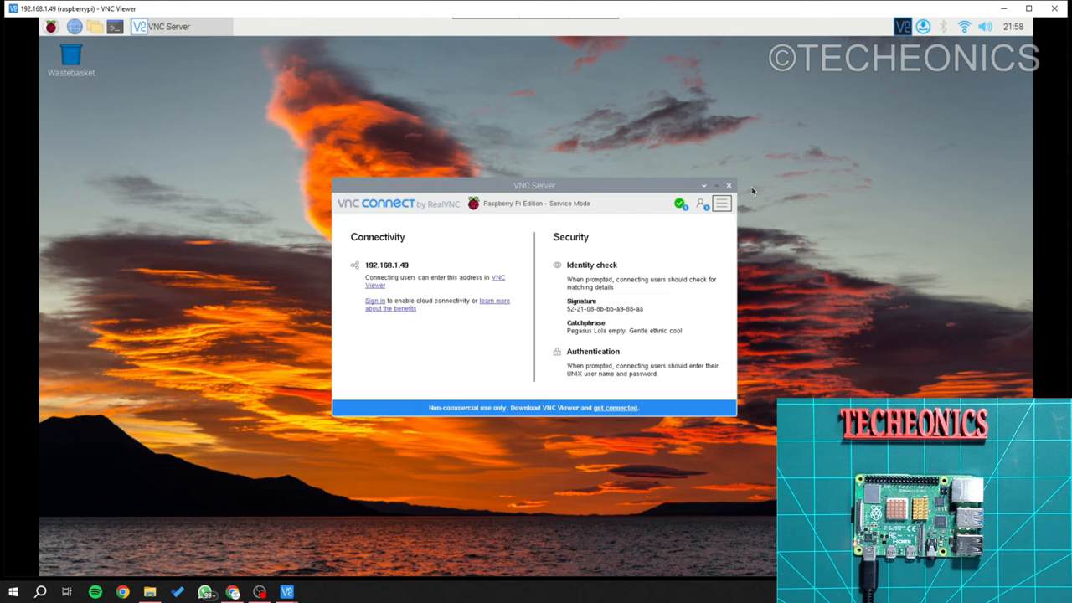
mouse_move(472, 245)
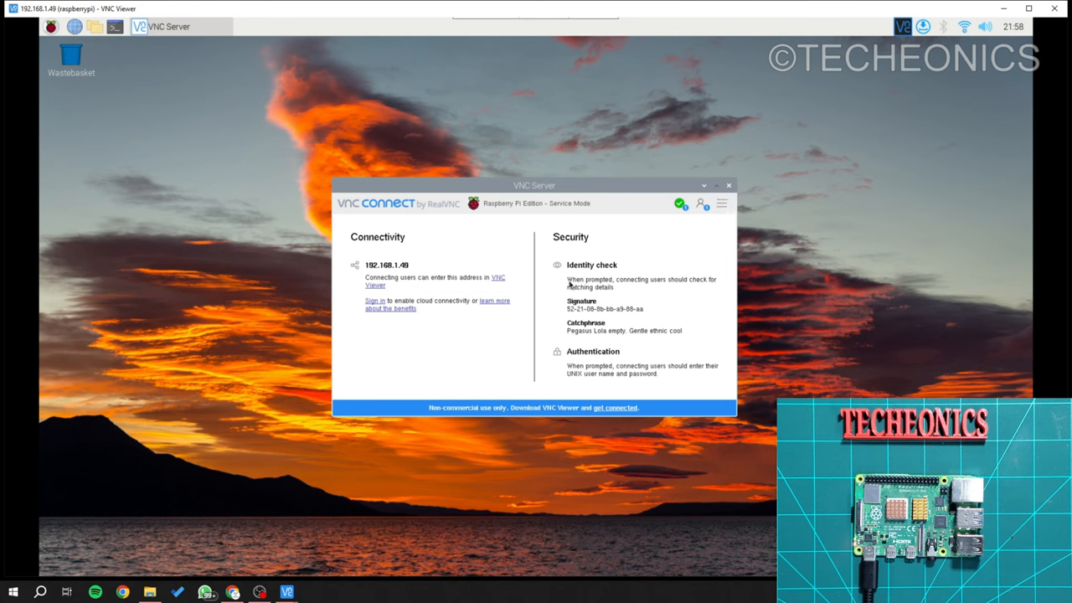
click(728, 184)
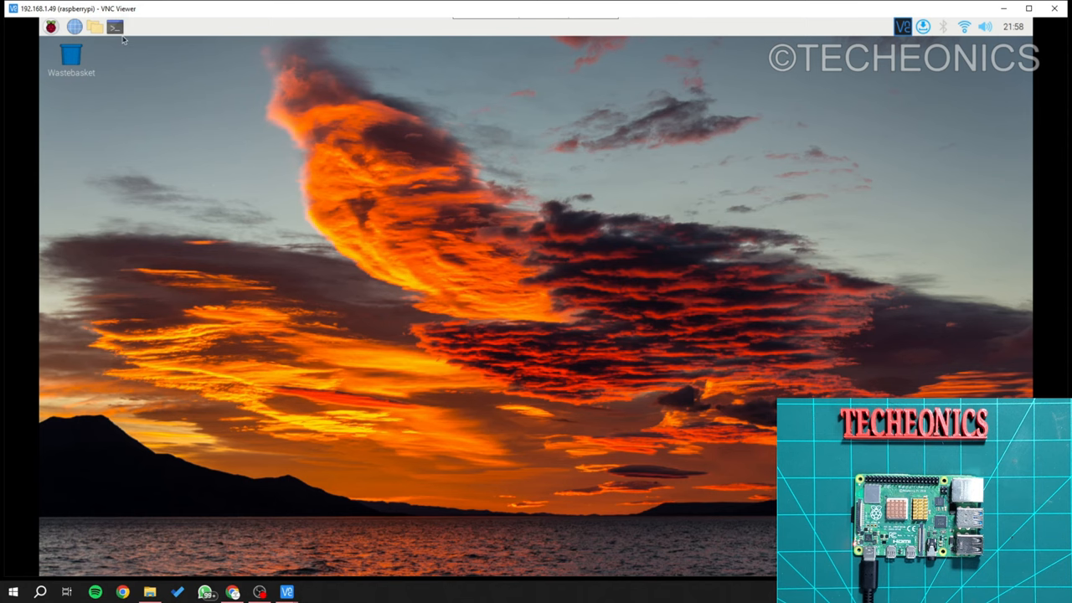
click(114, 27)
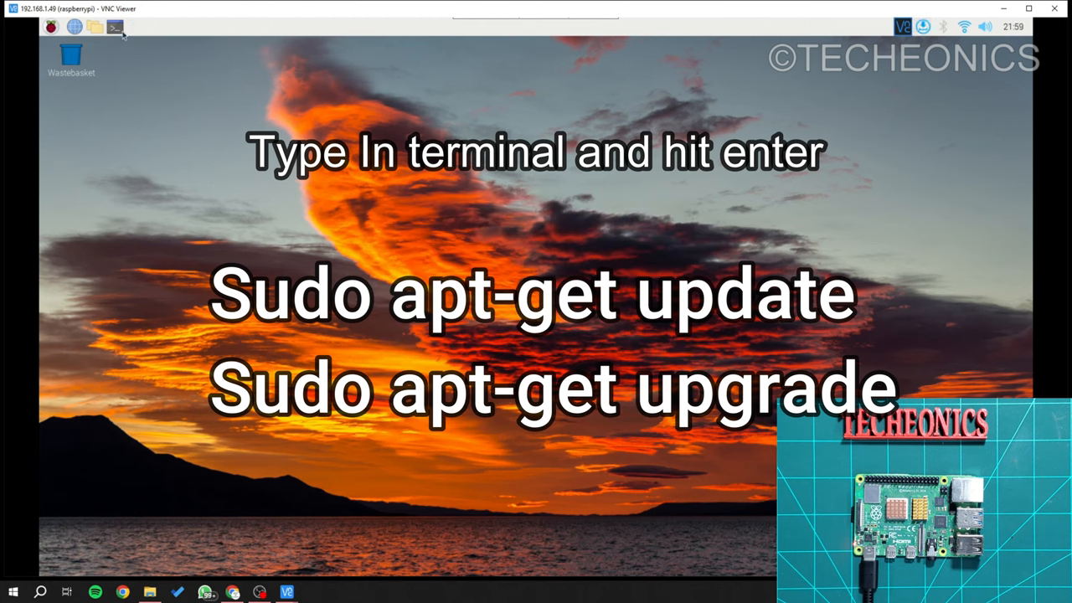
Step: On the Pi desktop, run sudo apt-get update and upgrade in Terminal, then browse techeonics.com in Chromium
click(114, 27)
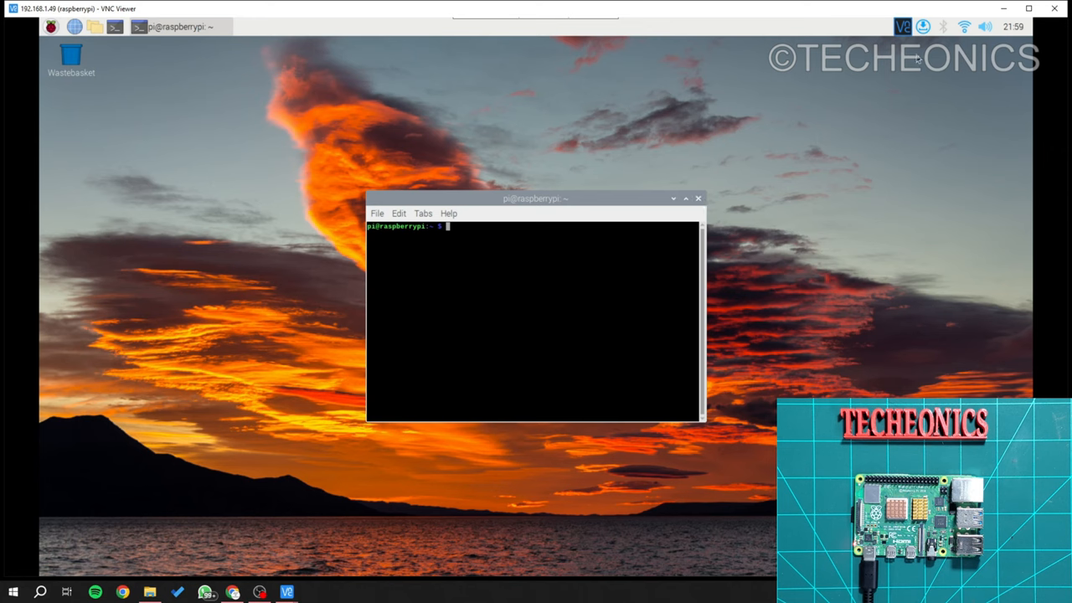
click(673, 198)
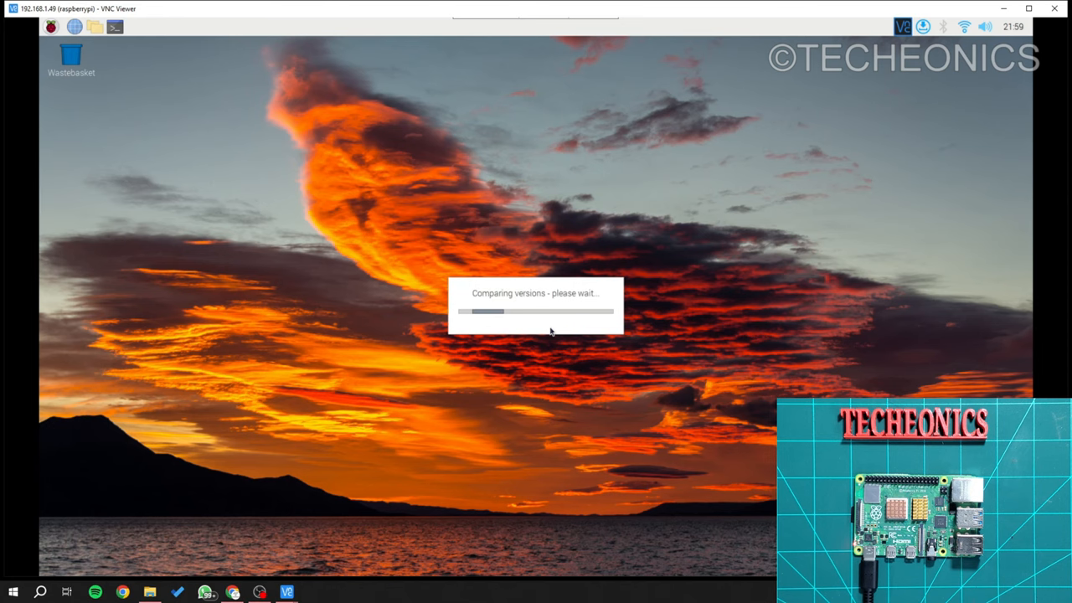
click(11, 11)
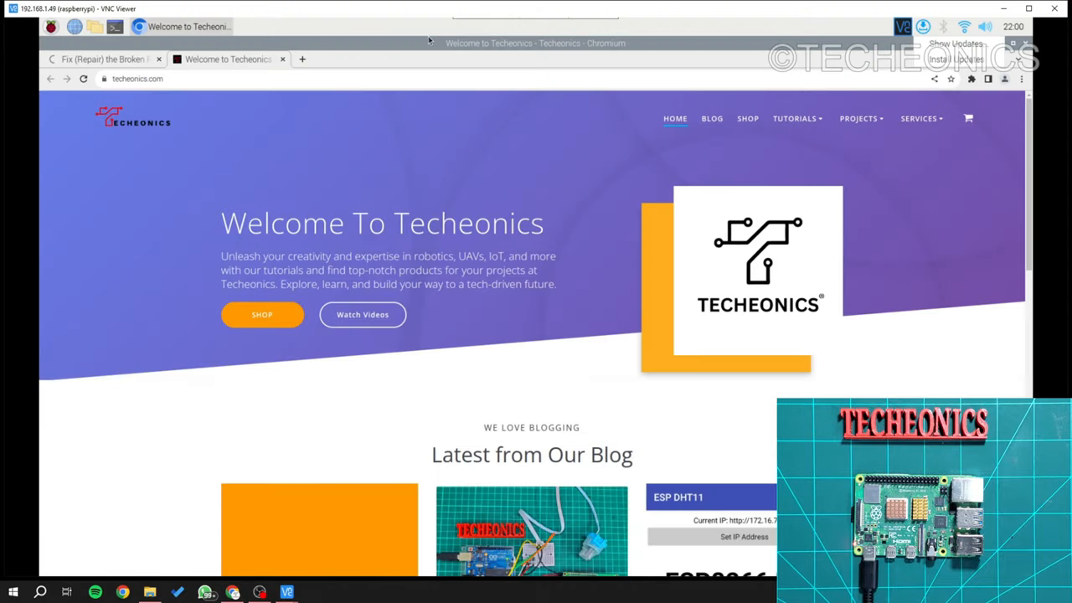
mouse_move(425, 142)
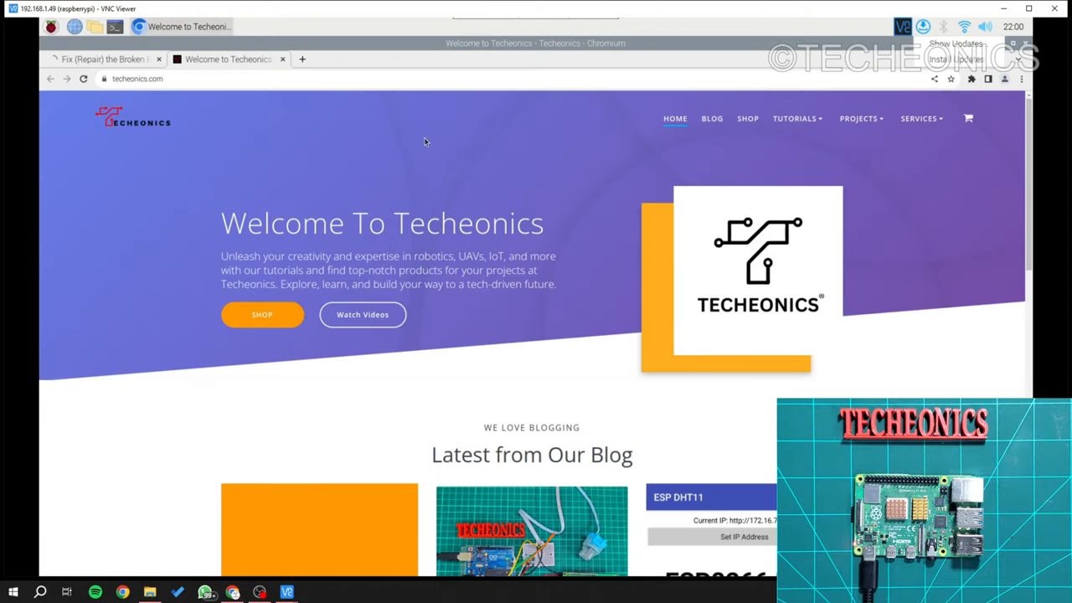